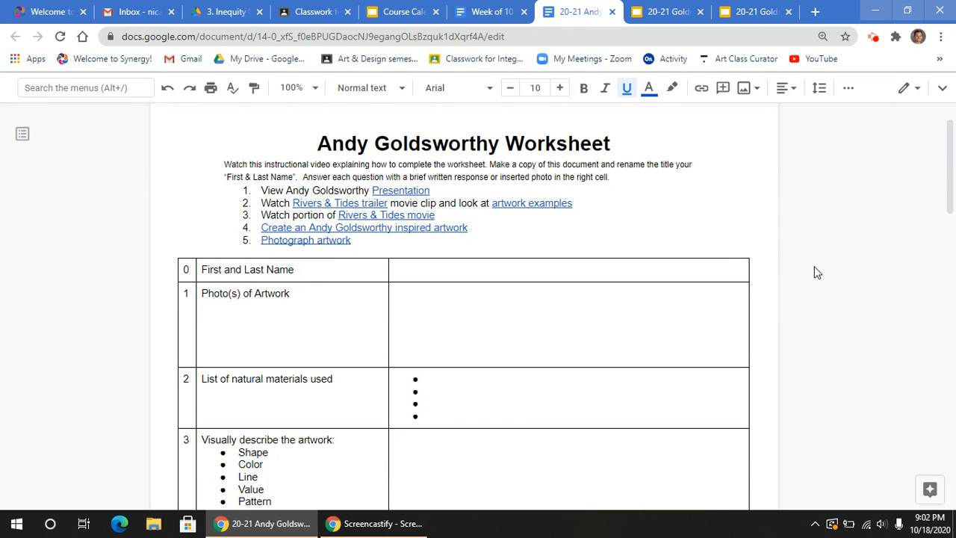
mouse_move(448, 202)
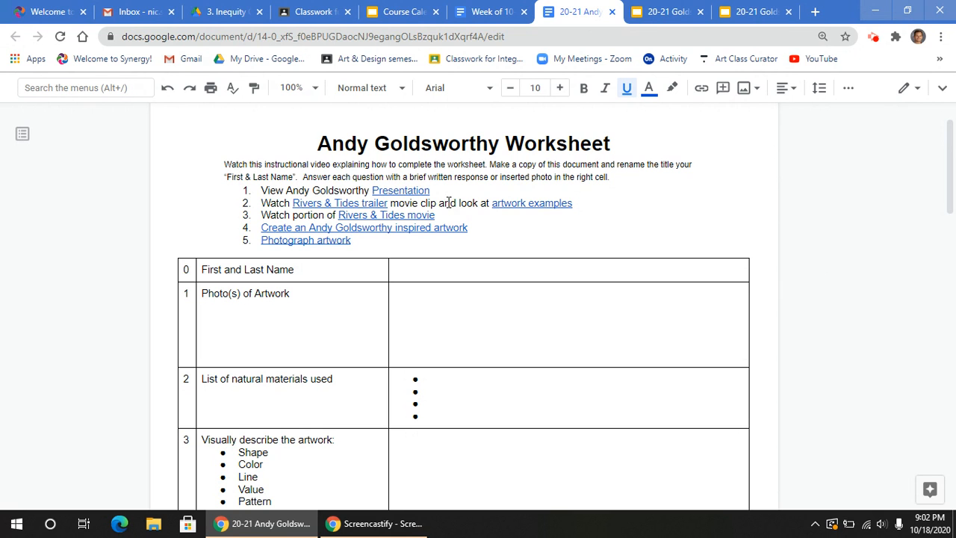
Switch to the Goldsworthy presentation and view the Rivers and Tides slide
scroll("down", 3)
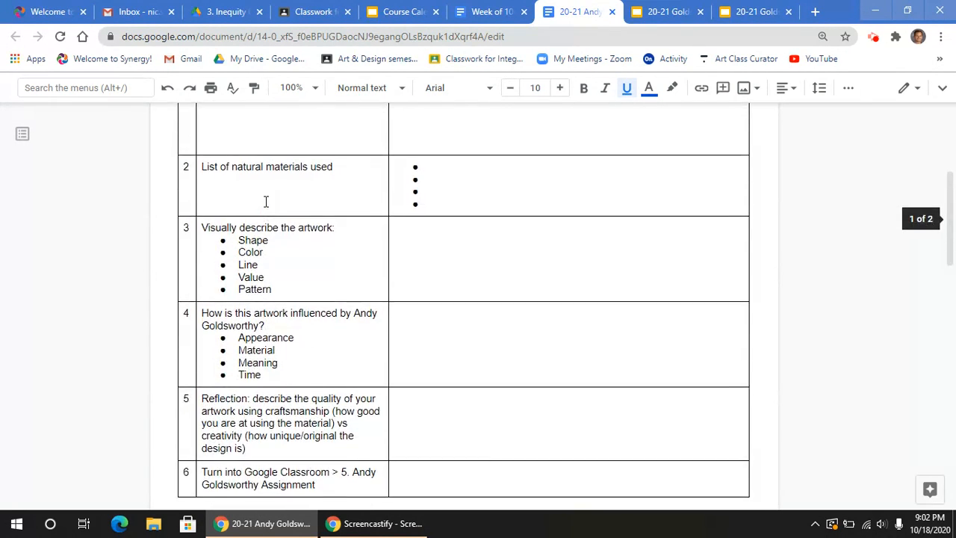
scroll("up", 3)
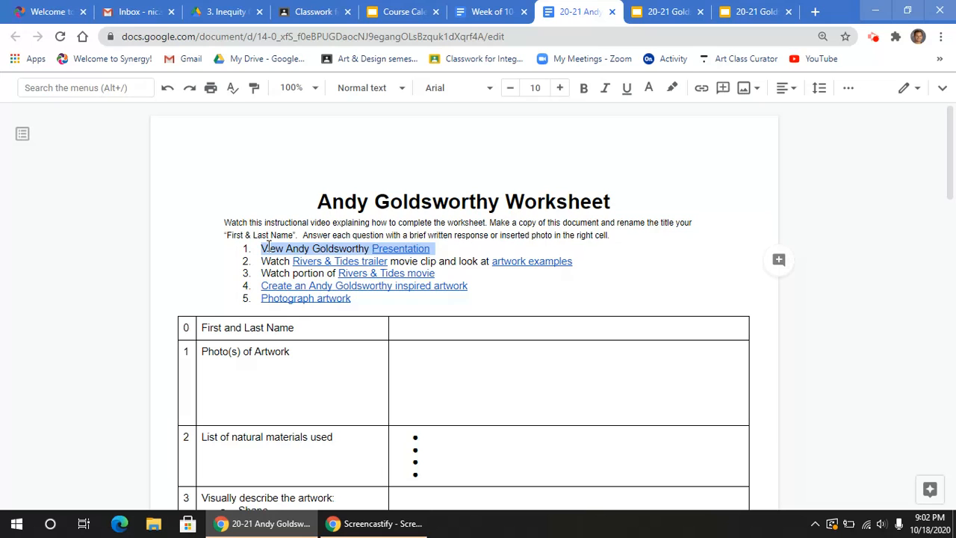
mouse_move(400, 248)
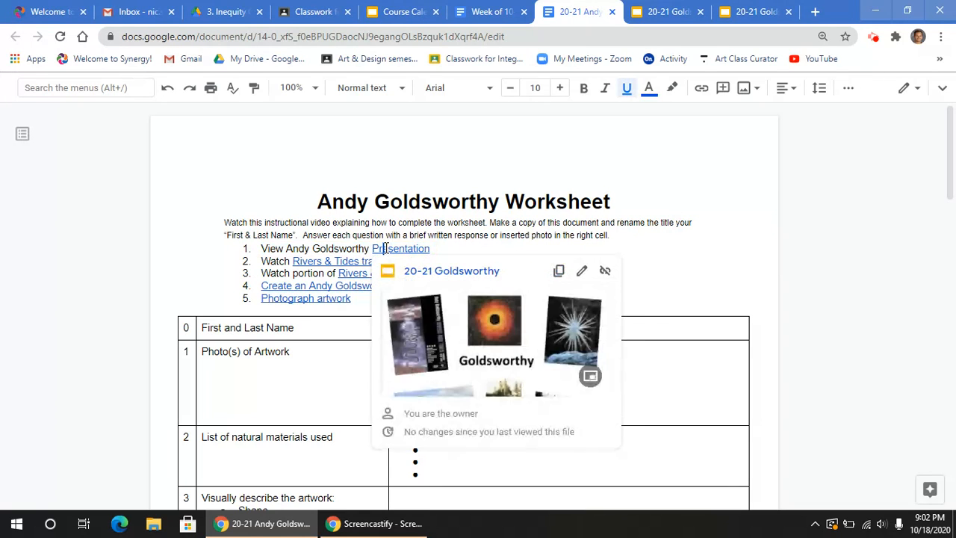
left_click(664, 11)
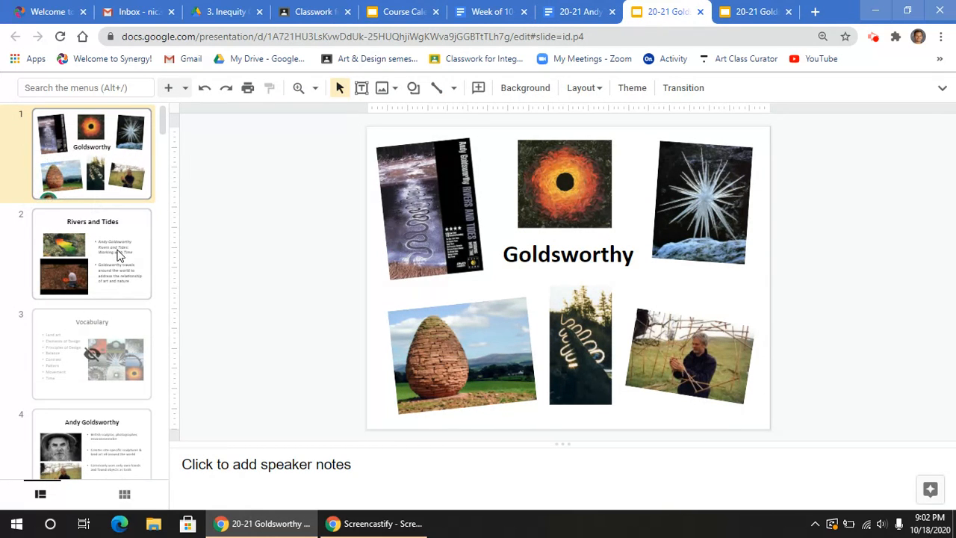
left_click(91, 253)
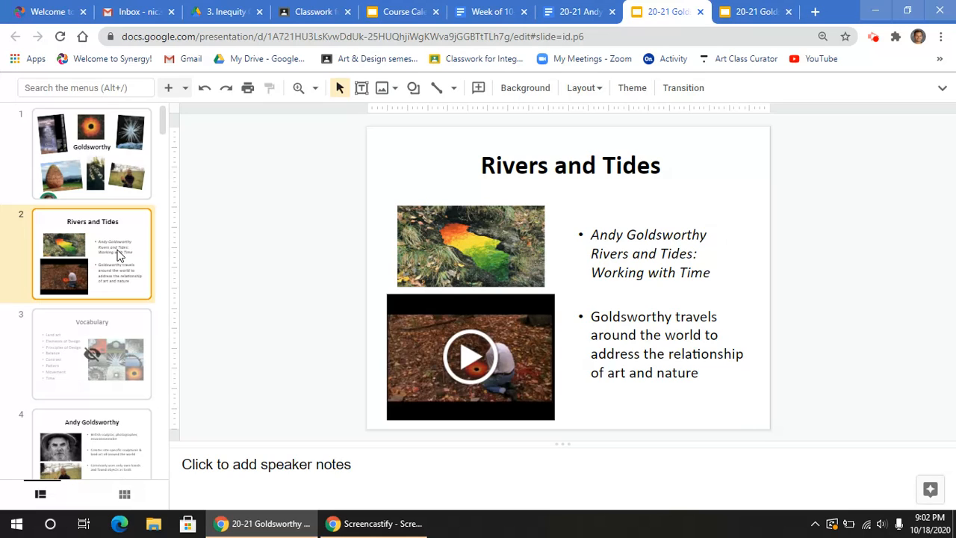
mouse_move(514, 343)
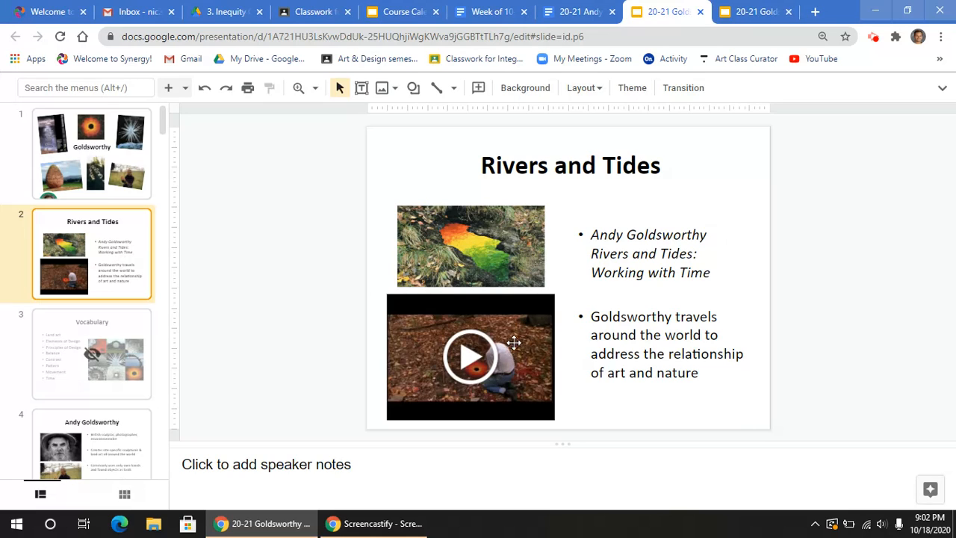
mouse_move(562, 165)
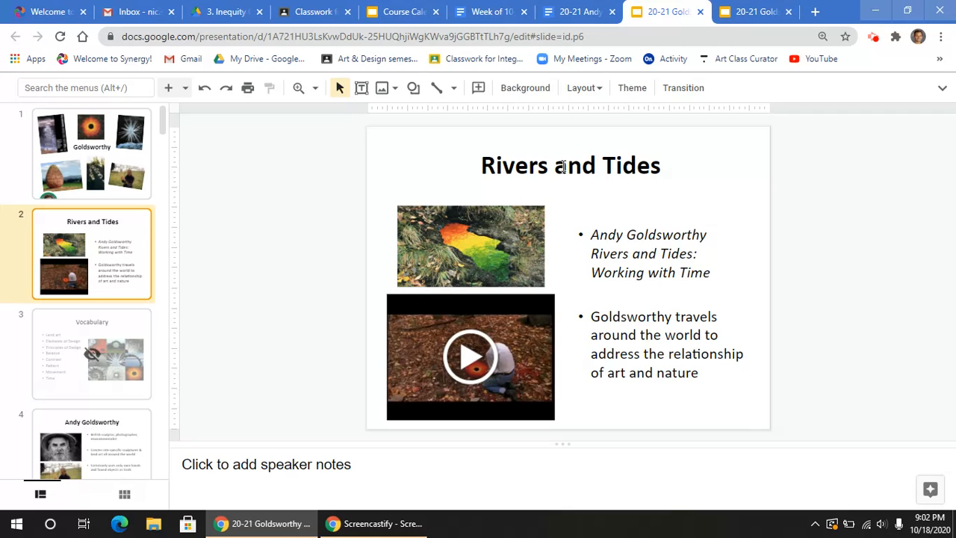
Glance at the worksheet, then return to the deck and scroll the filmstrip toward slide 5
left_click(575, 11)
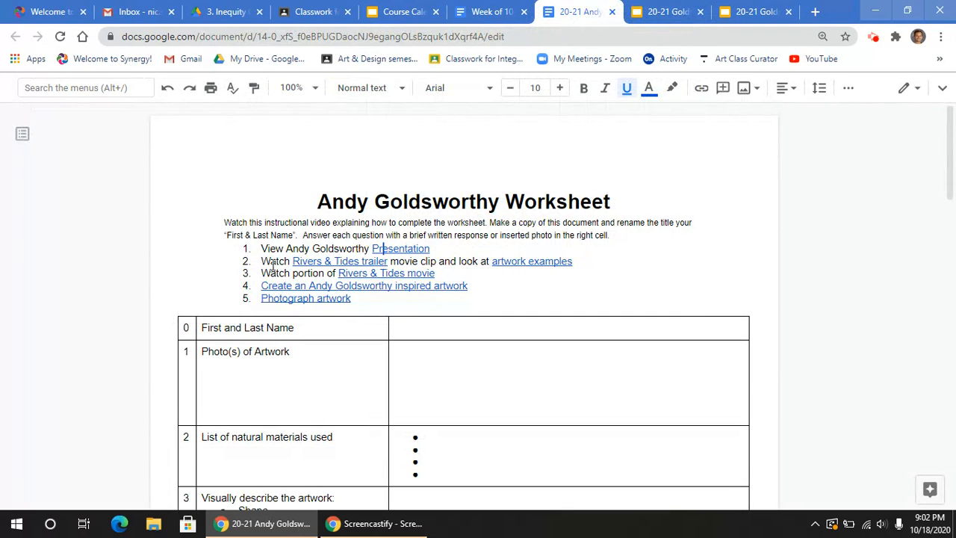
double_click(274, 260)
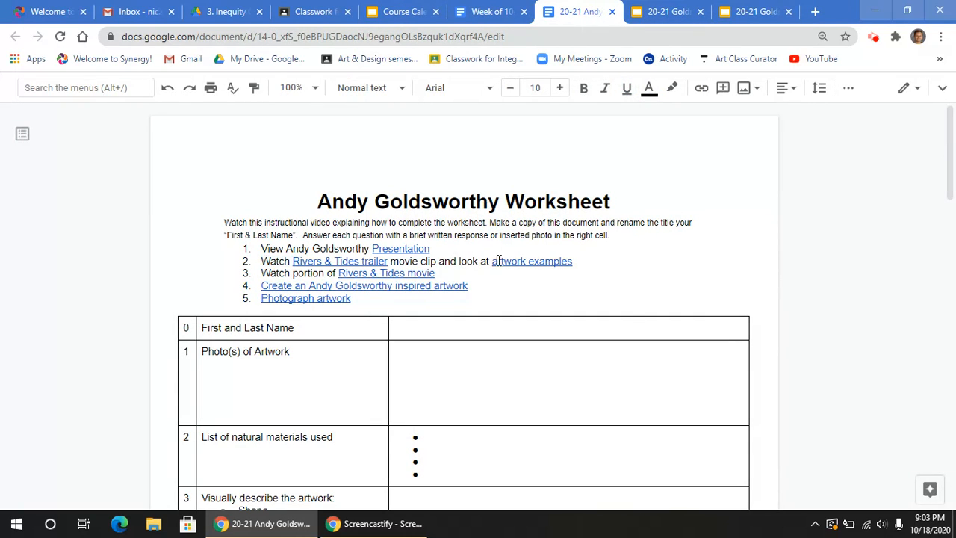
mouse_move(515, 261)
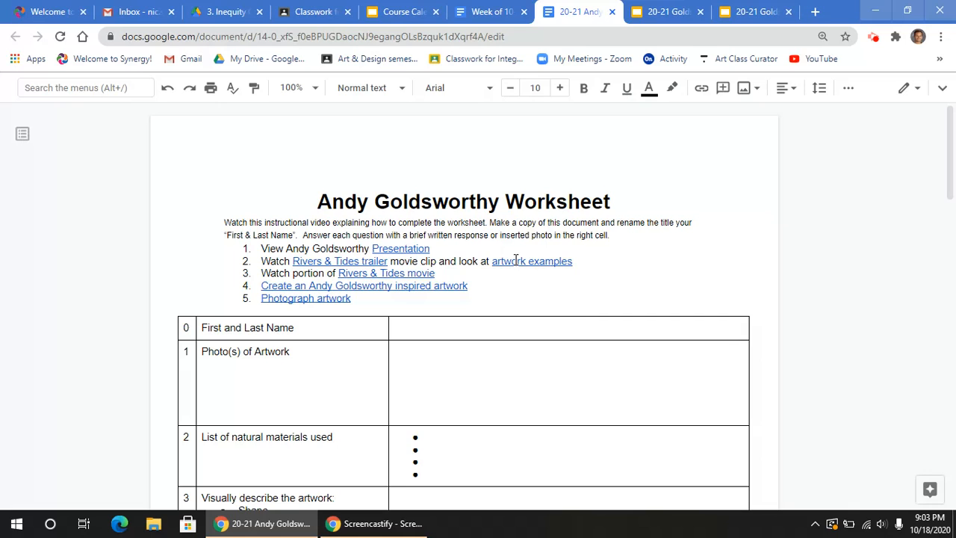
left_click(665, 11)
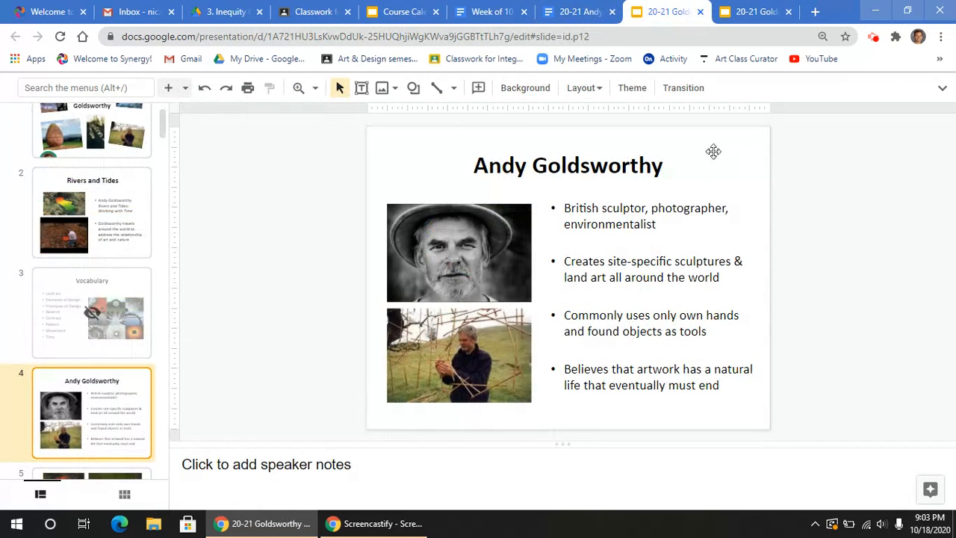
mouse_move(791, 217)
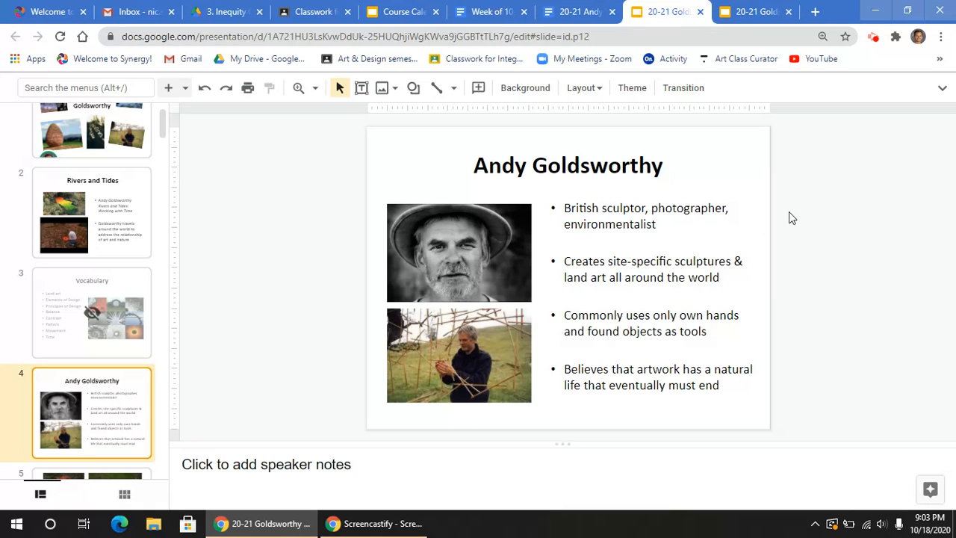
scroll("down", 3)
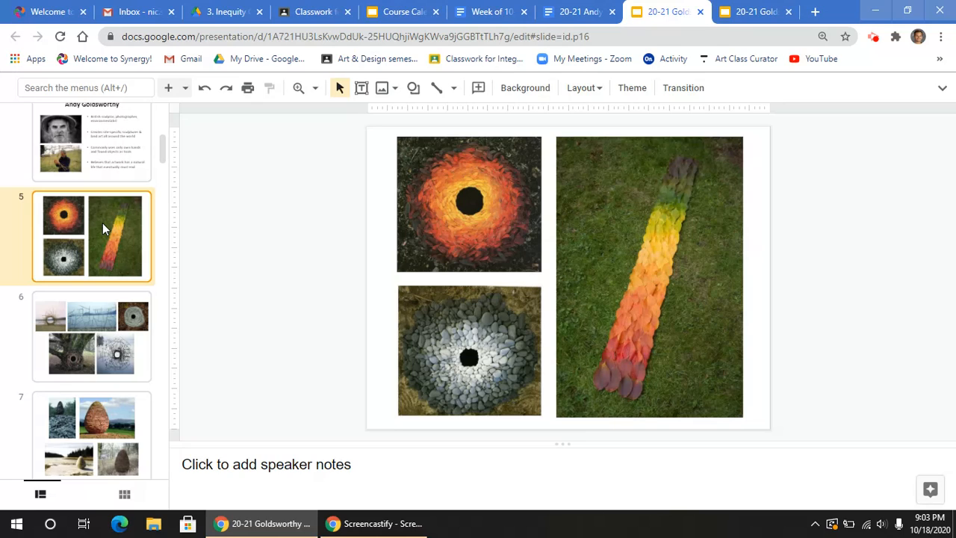
mouse_move(387, 406)
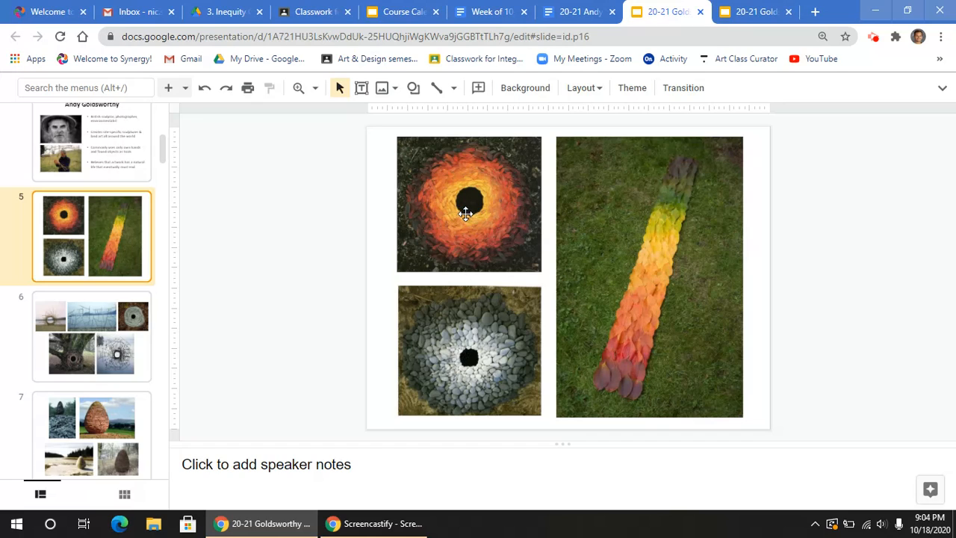
mouse_move(694, 165)
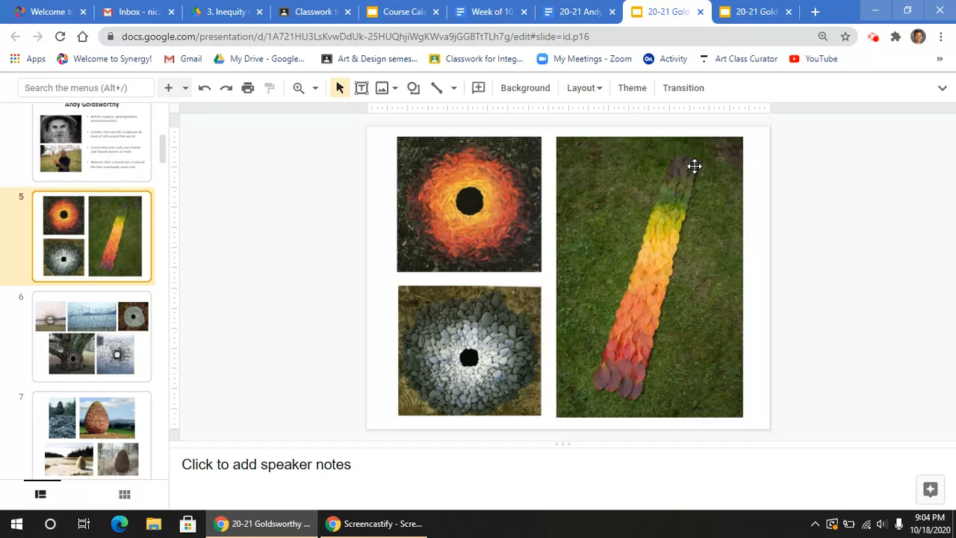
mouse_move(531, 252)
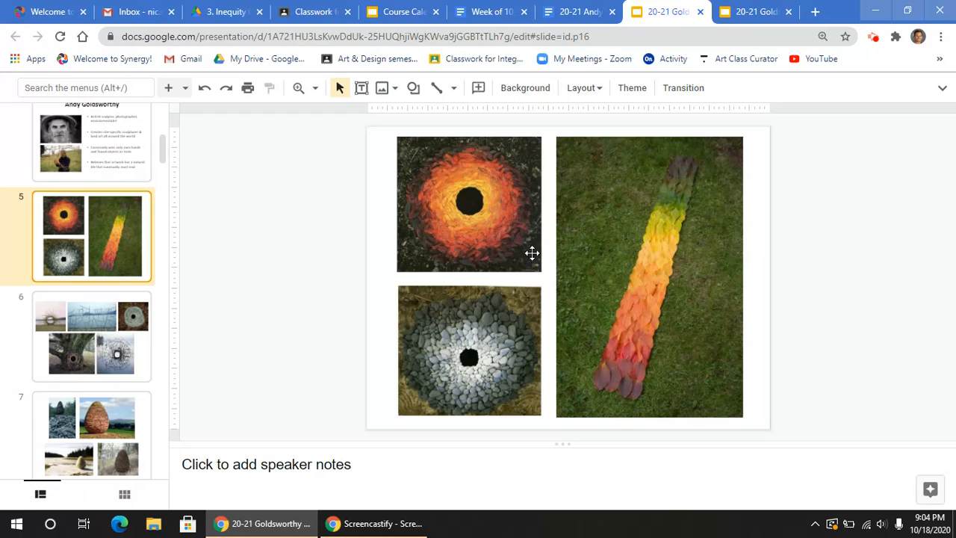
Show slide six with the woven branch and stick sculptures
left_click(91, 336)
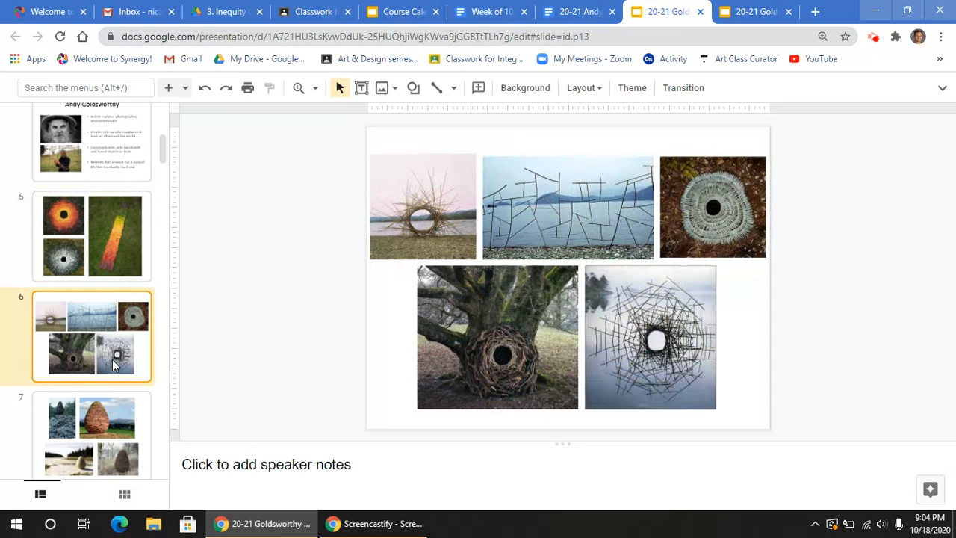
mouse_move(362, 229)
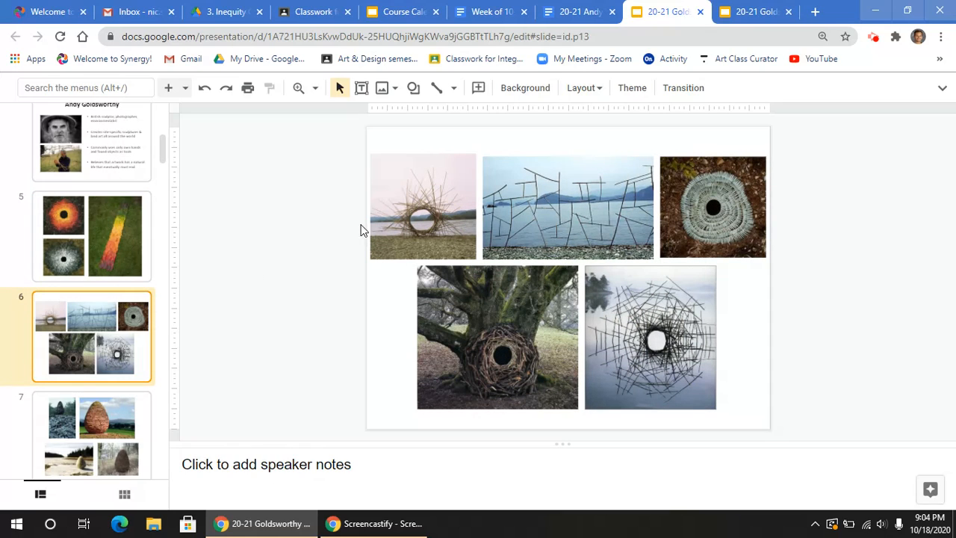
mouse_move(406, 439)
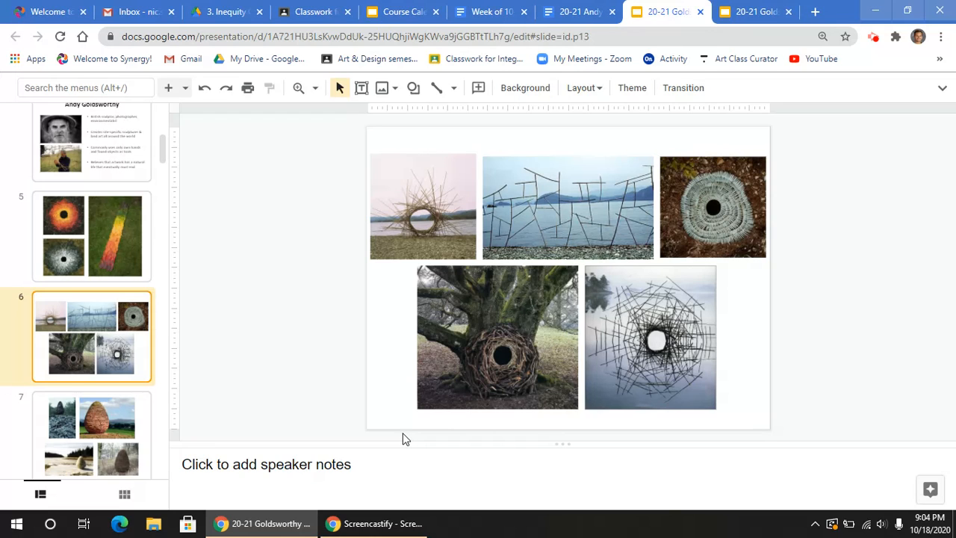
mouse_move(103, 431)
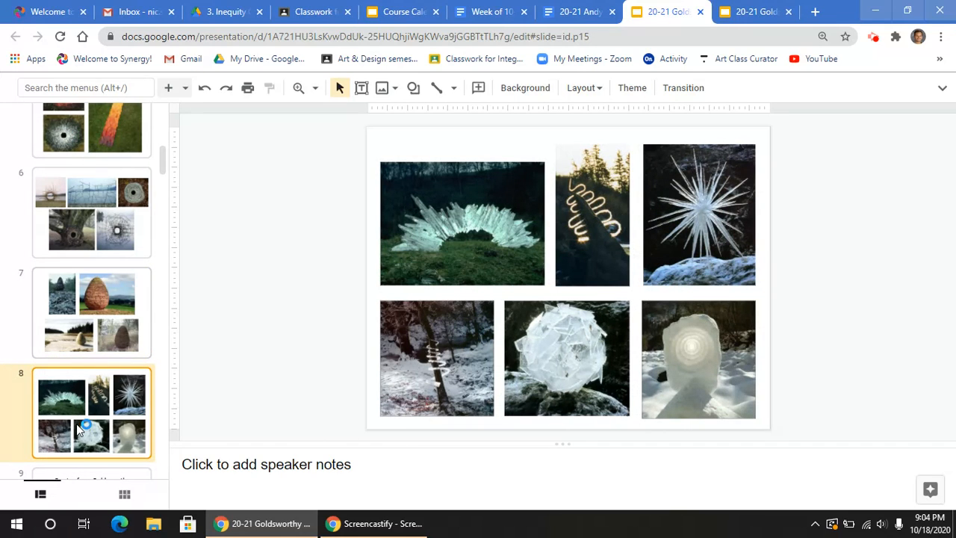
mouse_move(86, 424)
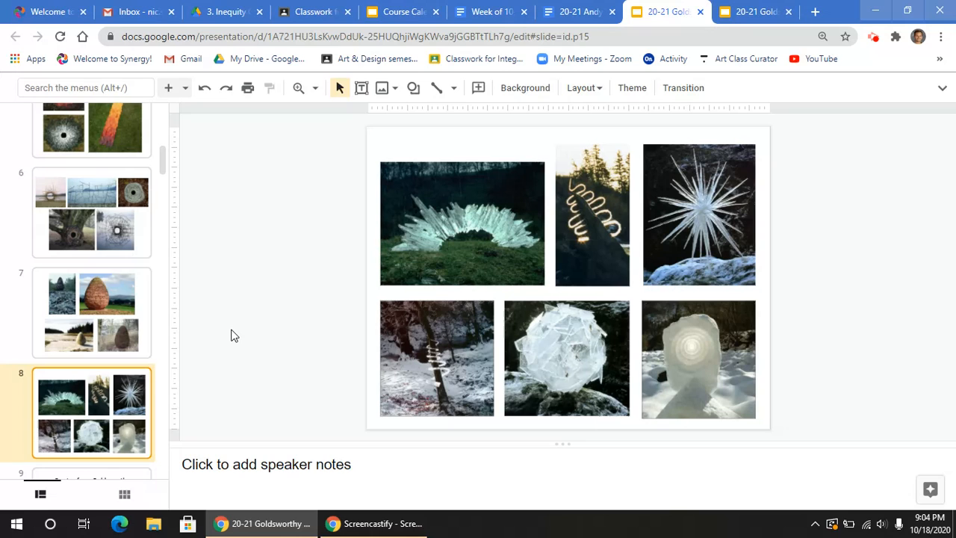
mouse_move(96, 420)
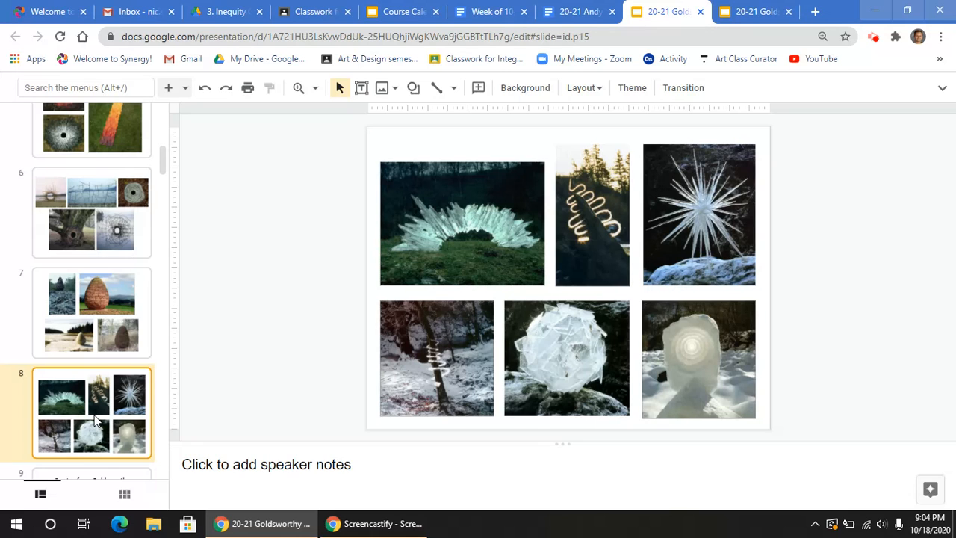
Jump to slide nine, the Goldsworthy quote about growth and decay
left_click(92, 407)
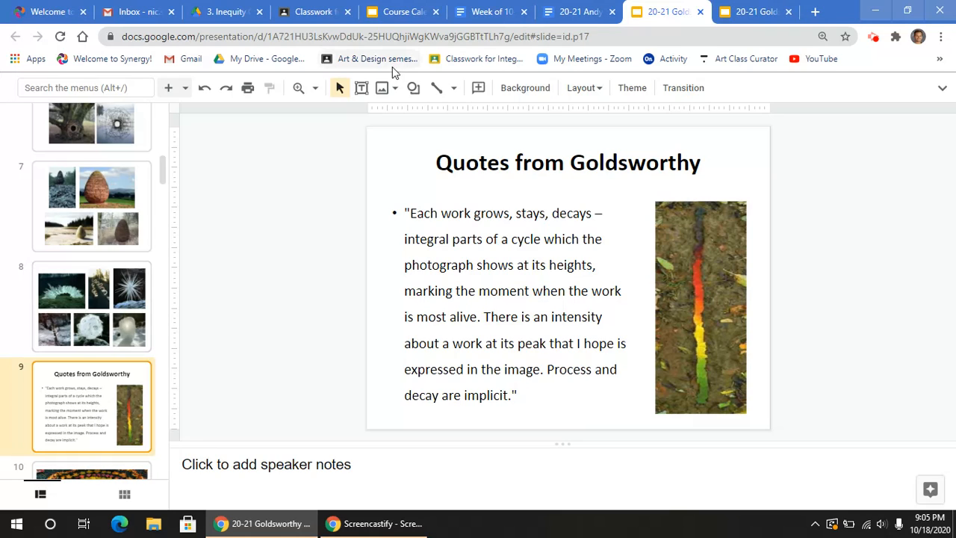
Preview the worksheet's Rivers & Tides movie link, then view slides 10 and 11 in the deck
left_click(574, 11)
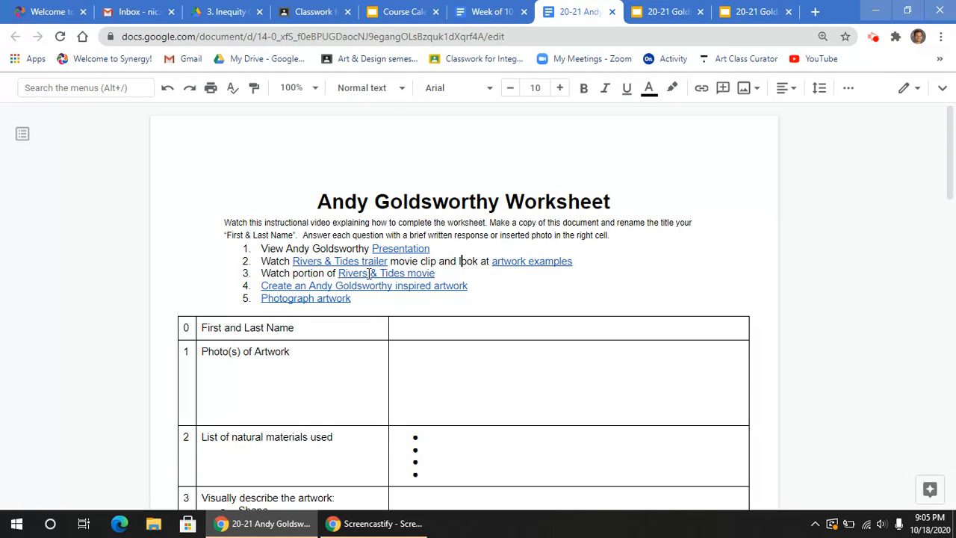
left_click(386, 272)
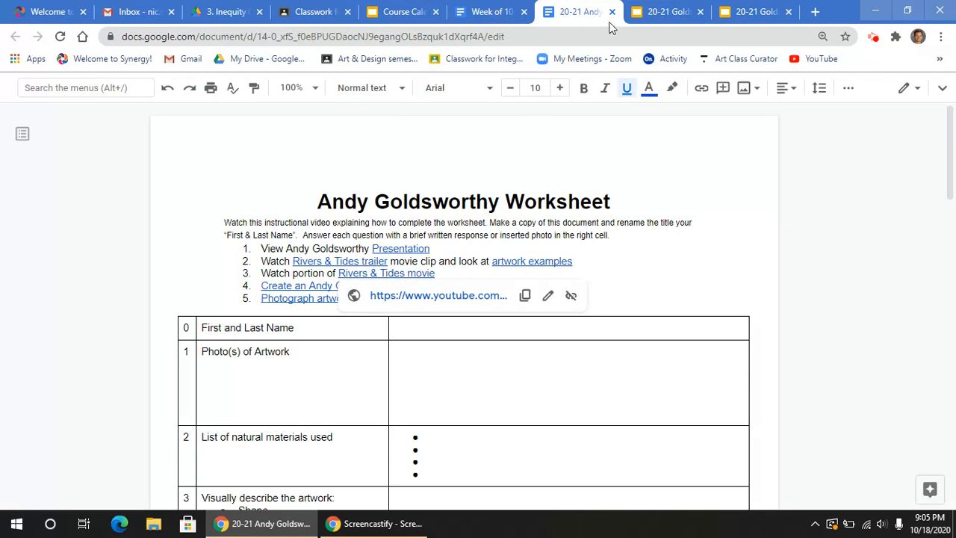
left_click(663, 11)
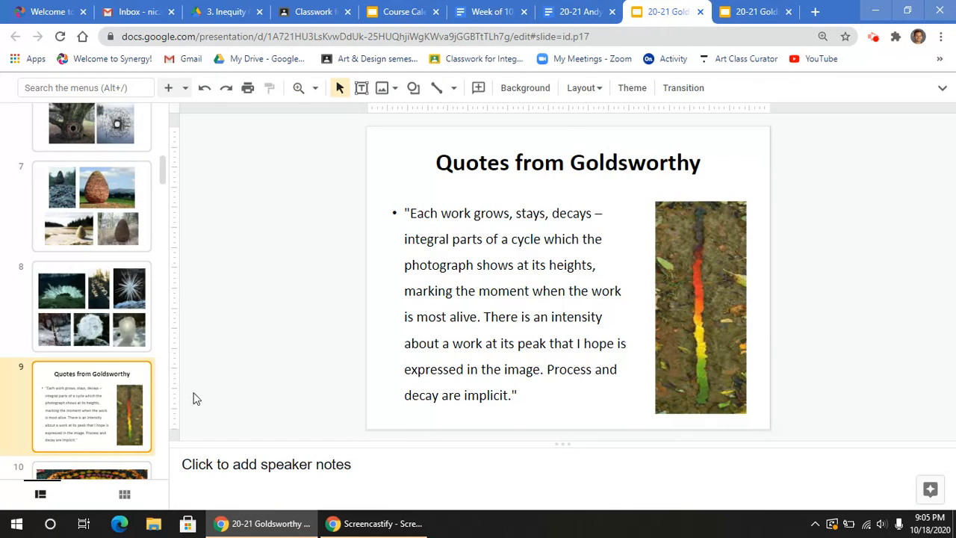
left_click(91, 411)
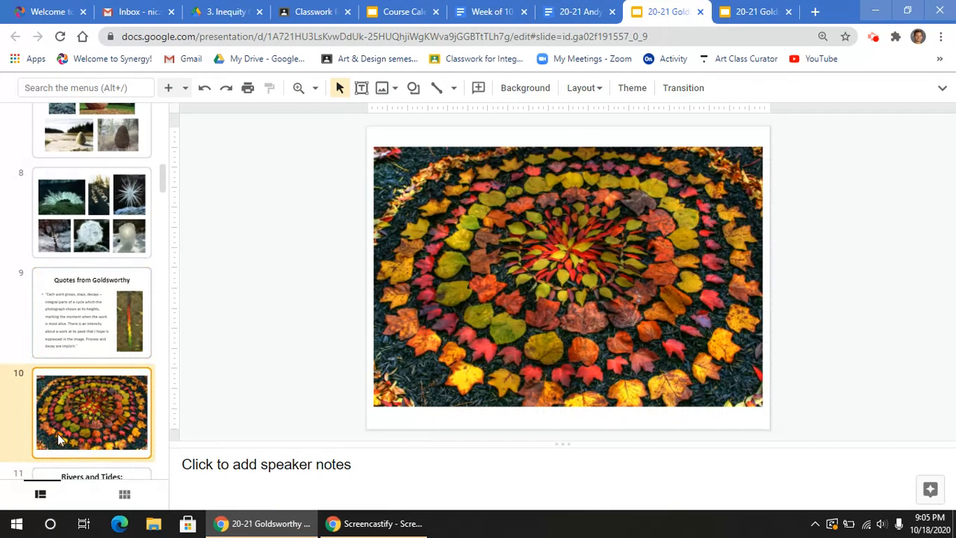
left_click(91, 412)
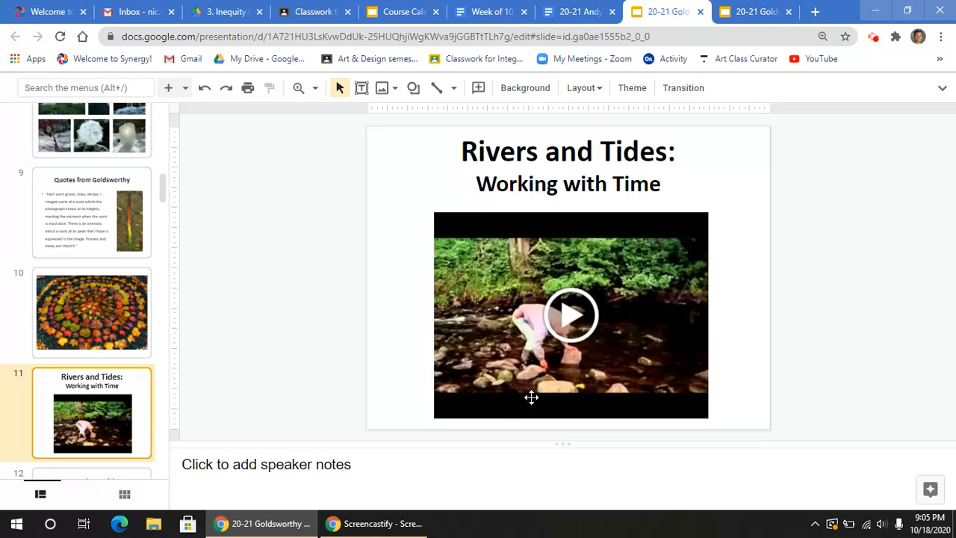
mouse_move(463, 95)
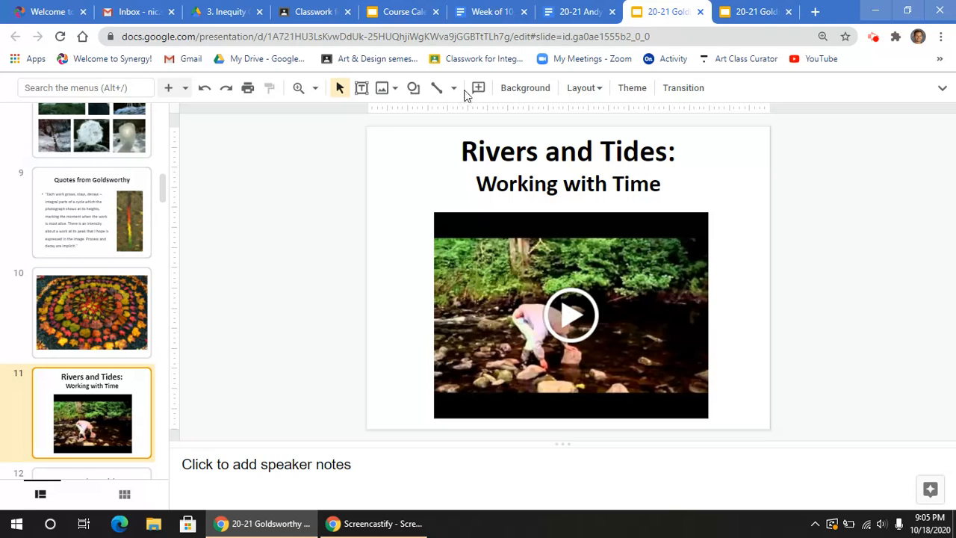
mouse_move(579, 12)
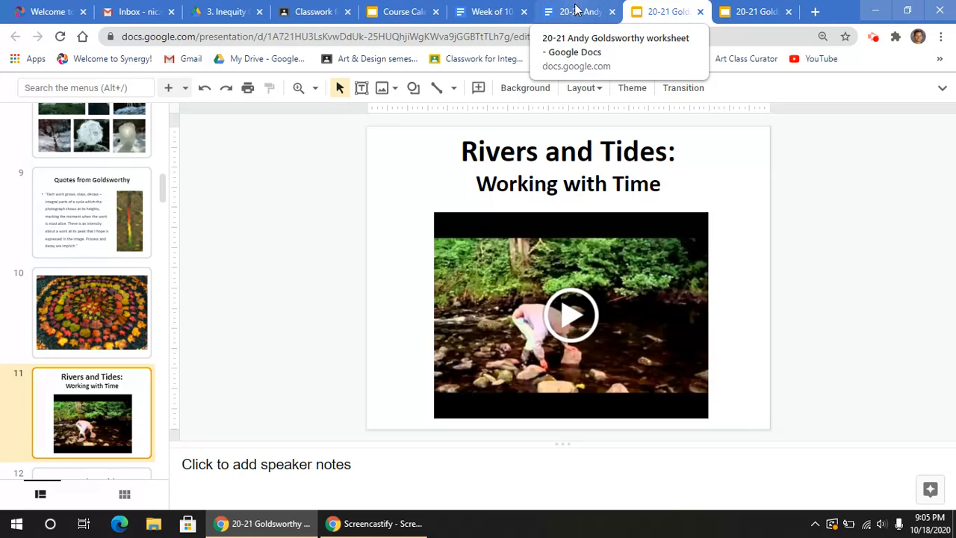
Scroll through the worksheet, then switch to the 20-21 Goldsworthy presentation tab
left_click(579, 12)
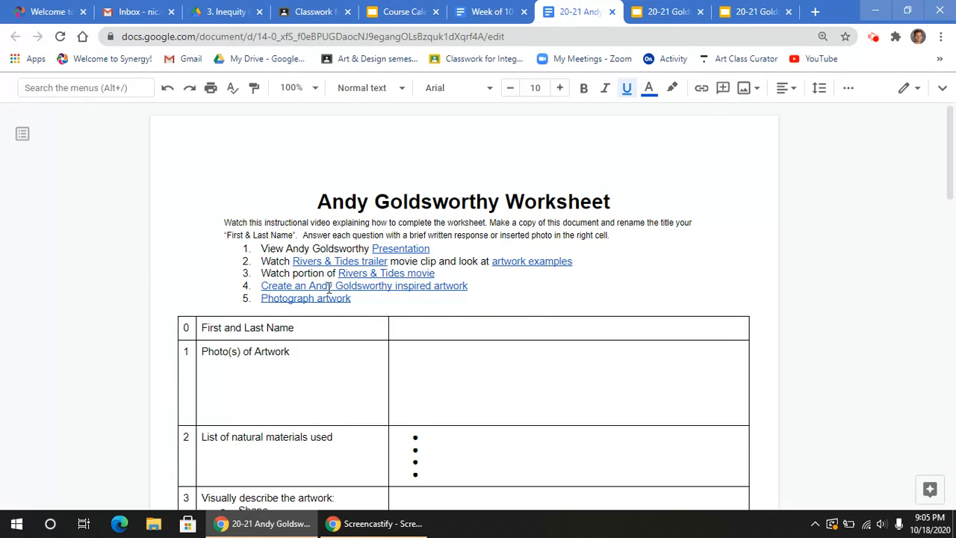
scroll("down", 3)
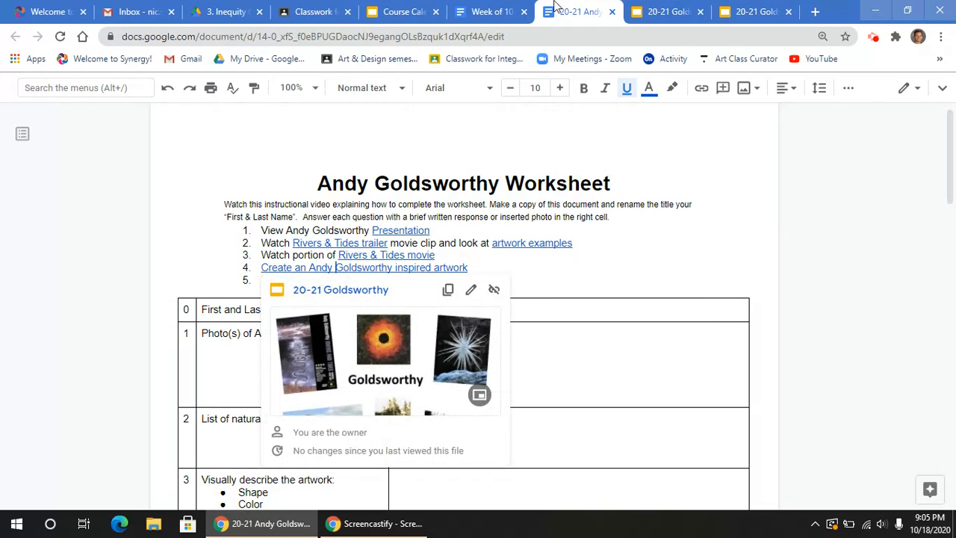
left_click(665, 11)
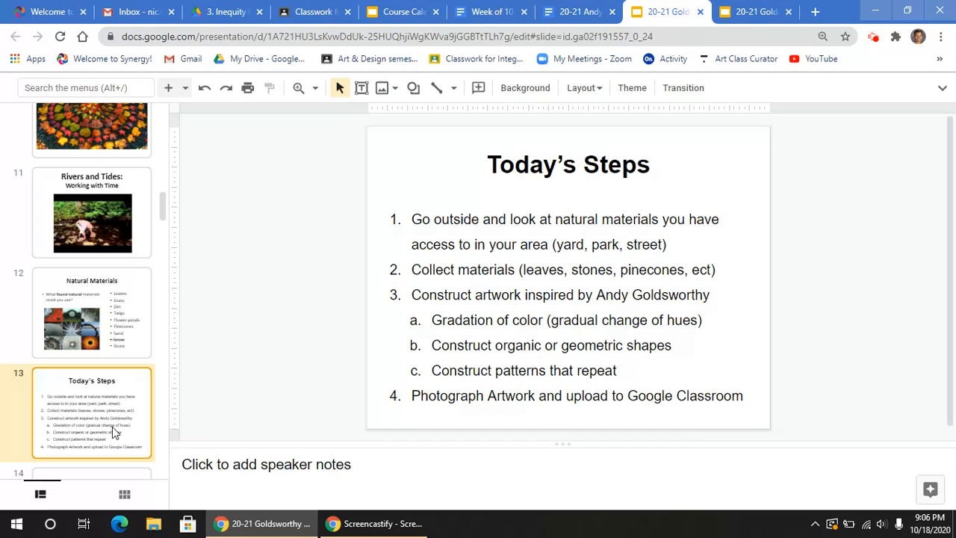
mouse_move(469, 313)
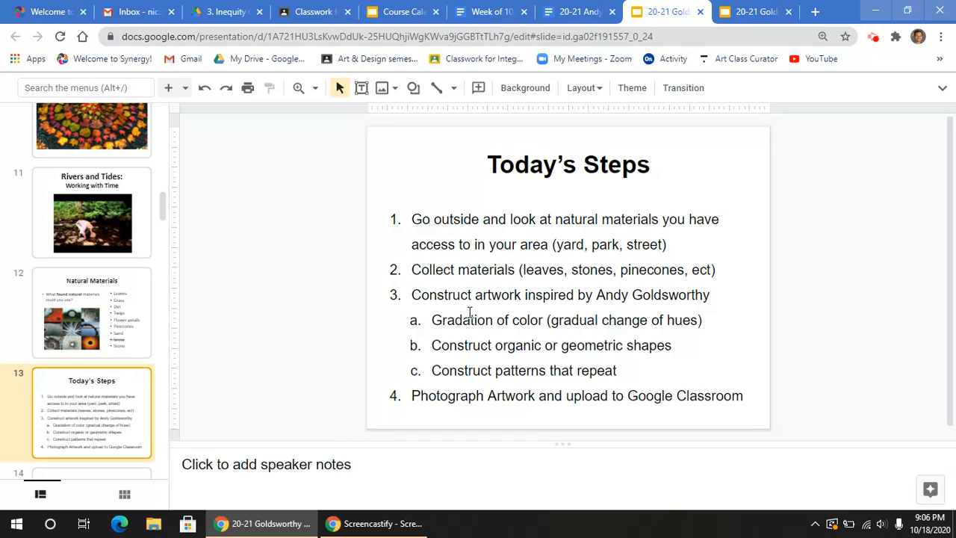
mouse_move(483, 342)
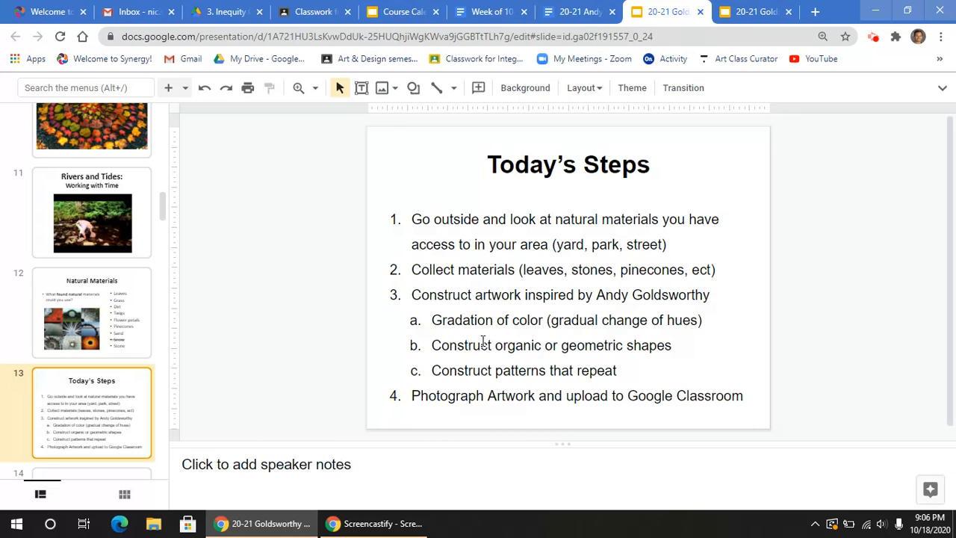
Highlight the color-gradation and organic/geometric shape steps, comparing branch and ice artwork slides
triple_click(565, 319)
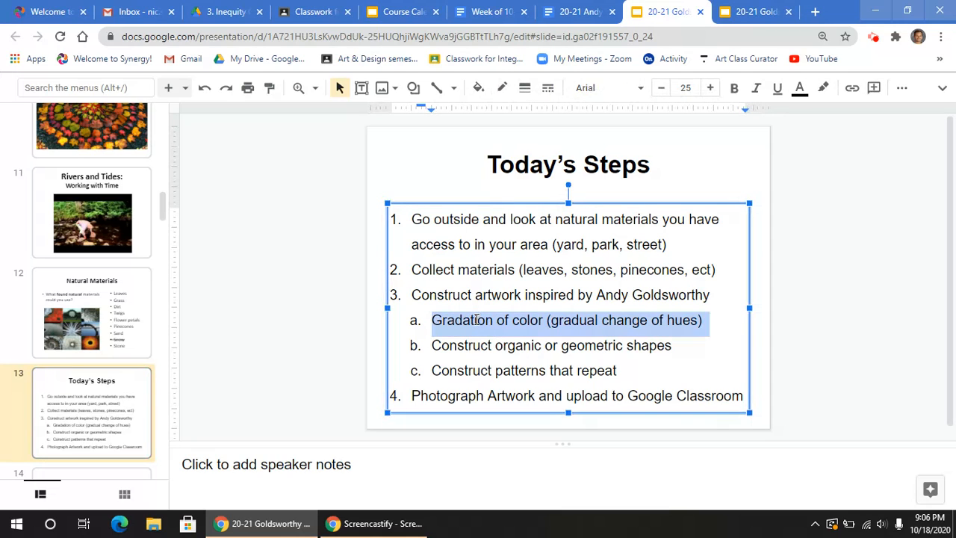
mouse_move(134, 308)
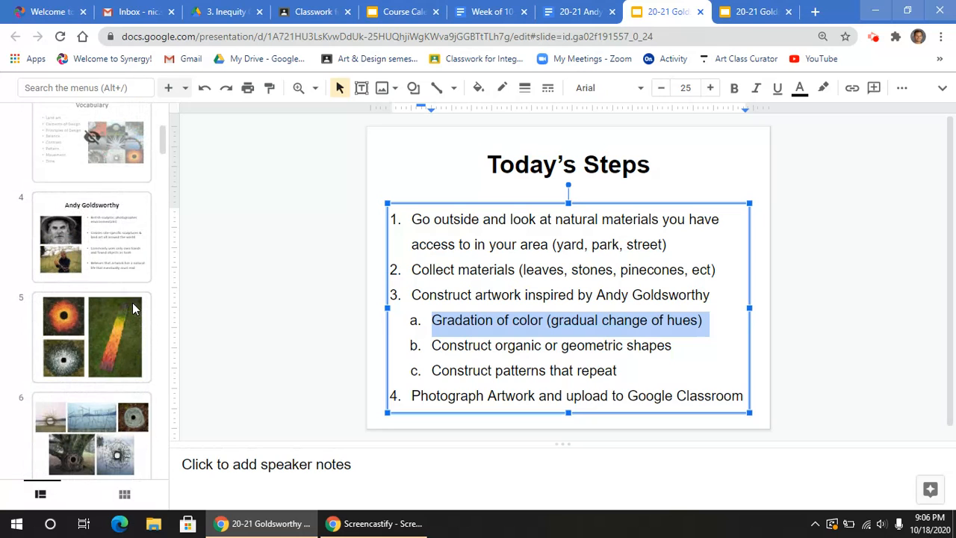
left_click(91, 348)
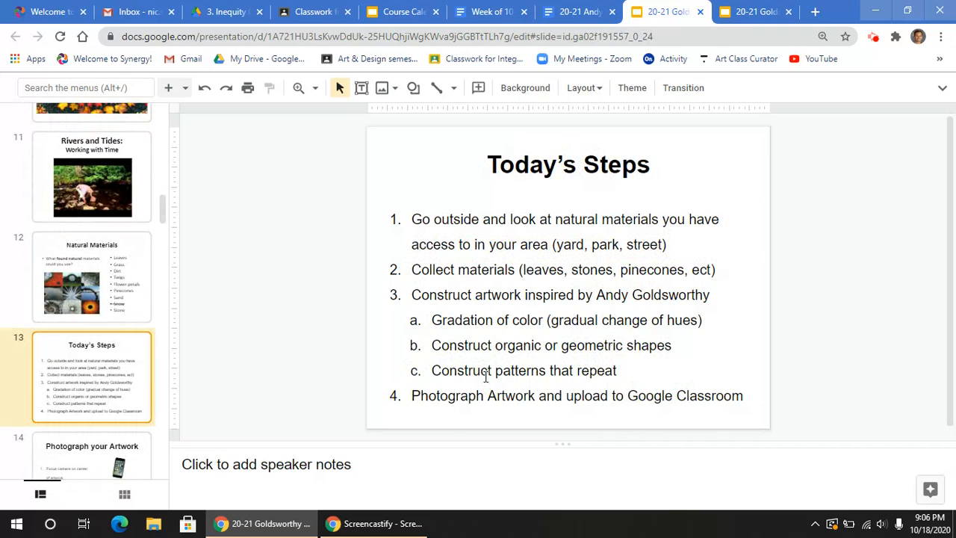
triple_click(550, 345)
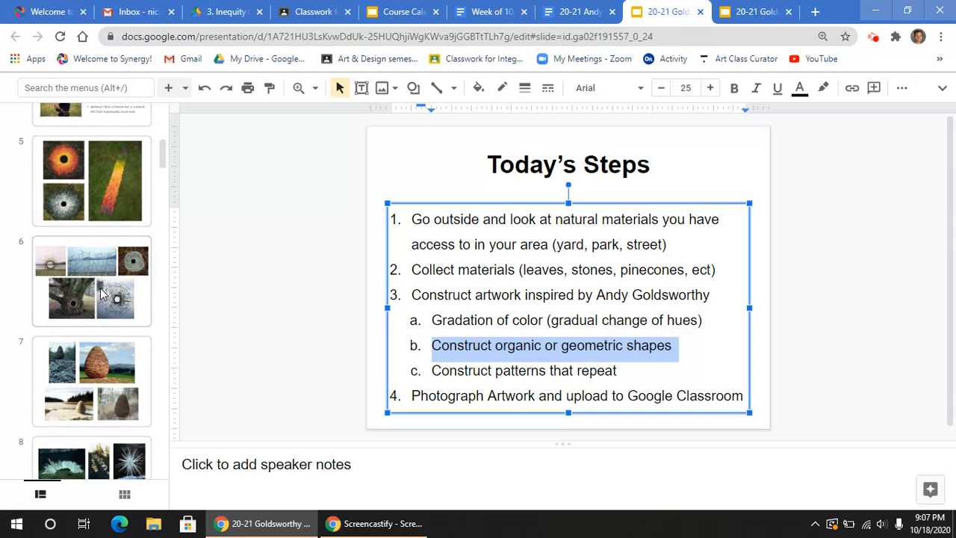
left_click(91, 280)
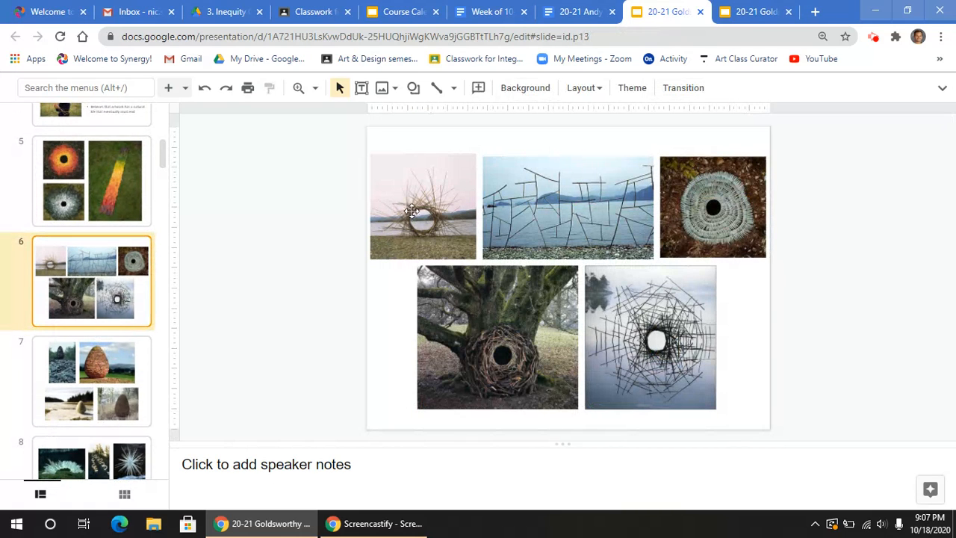
mouse_move(592, 184)
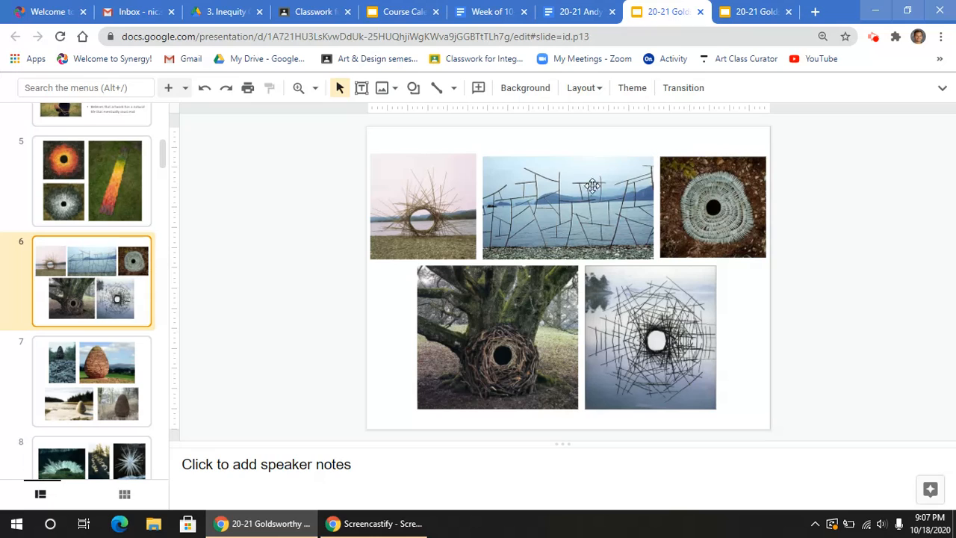
mouse_move(580, 211)
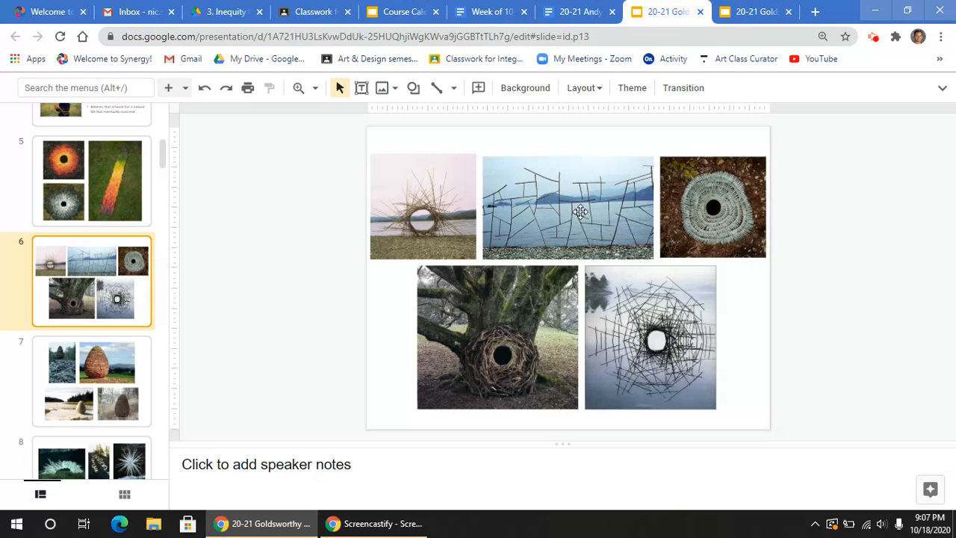
mouse_move(536, 236)
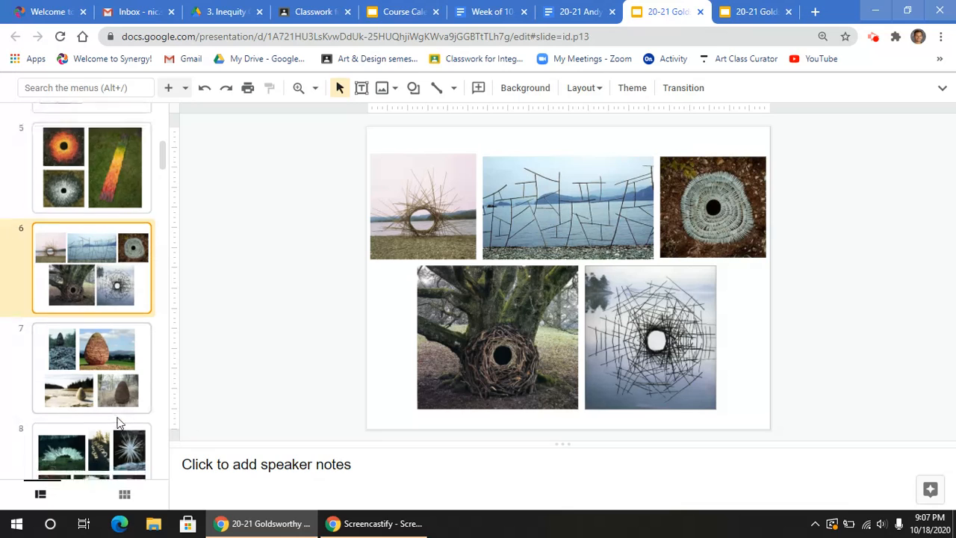
left_click(91, 407)
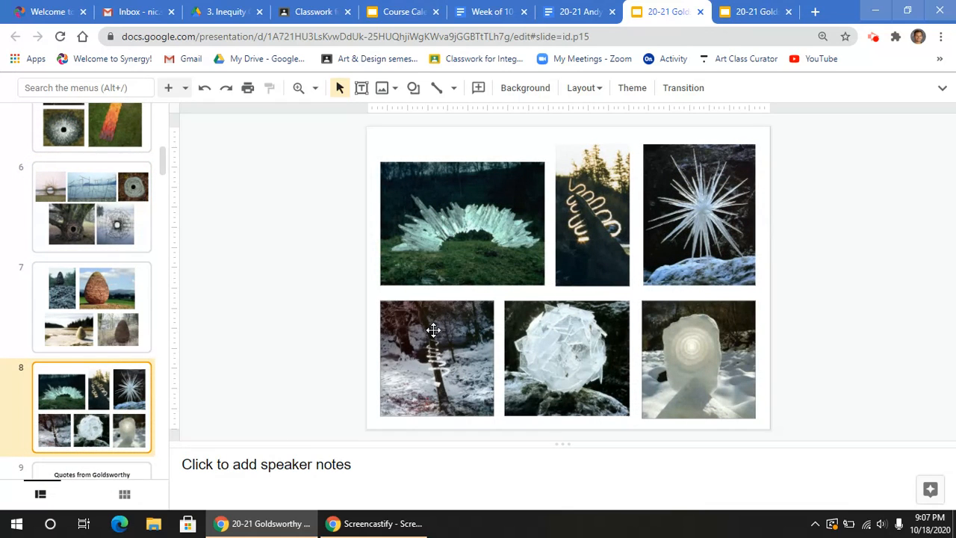
mouse_move(615, 208)
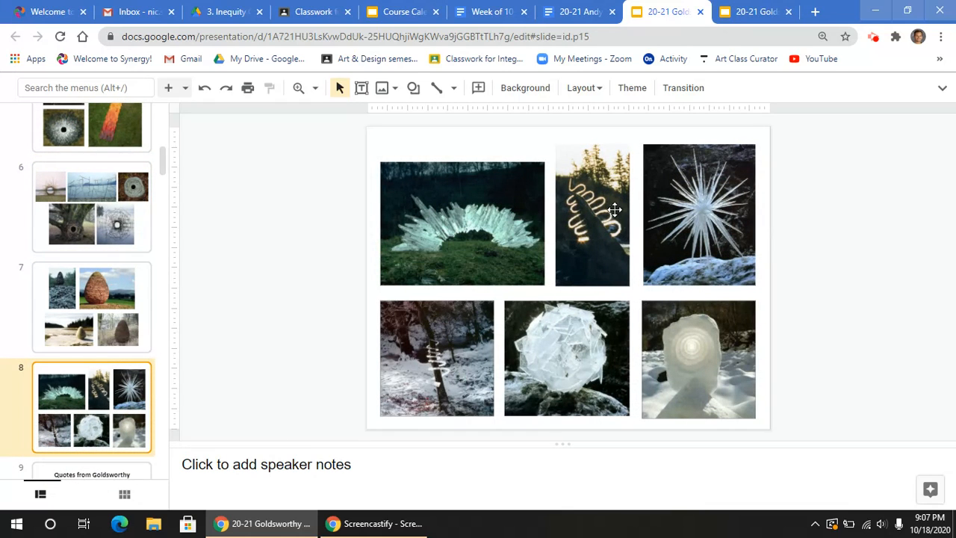
mouse_move(477, 365)
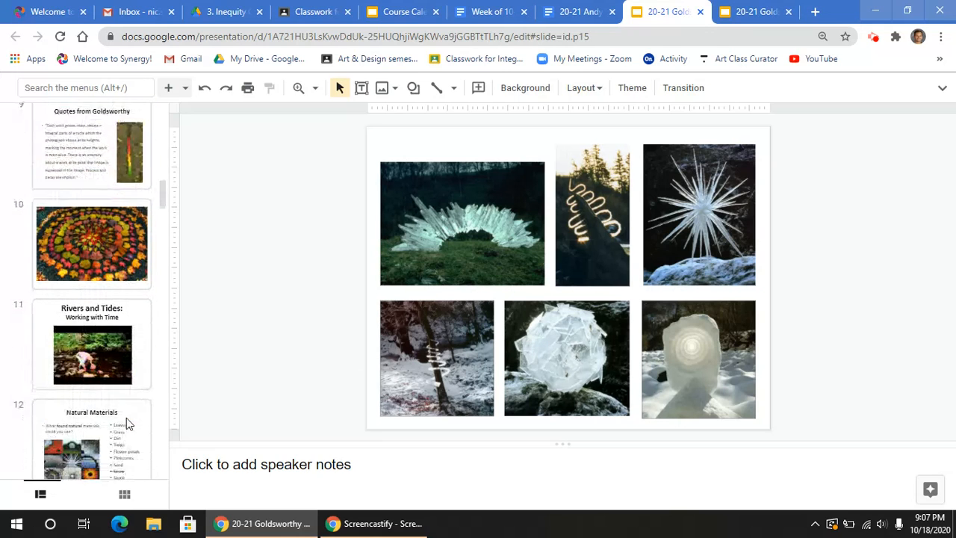
Highlight the repeating-patterns and photograph-upload steps against the circular leaf slide, then return to the worksheet
left_click(91, 381)
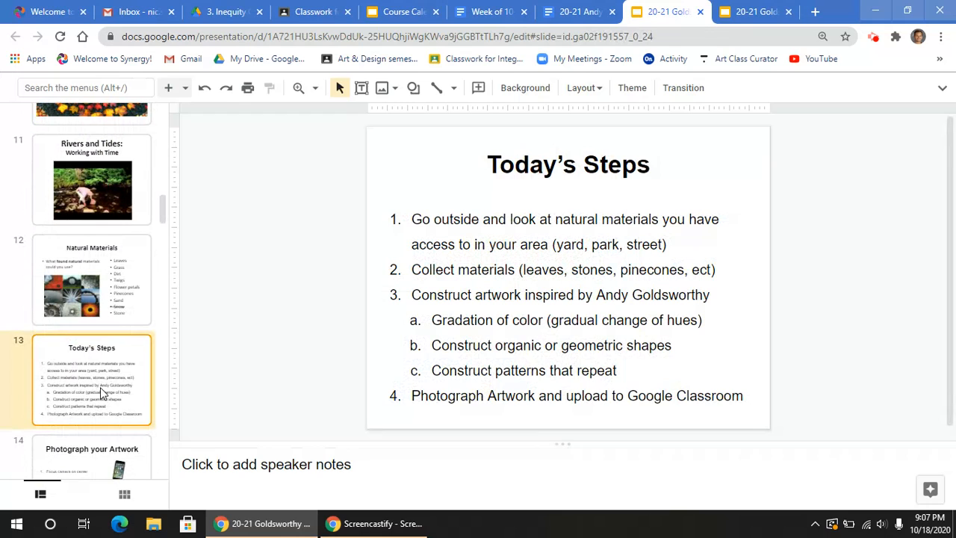
triple_click(523, 370)
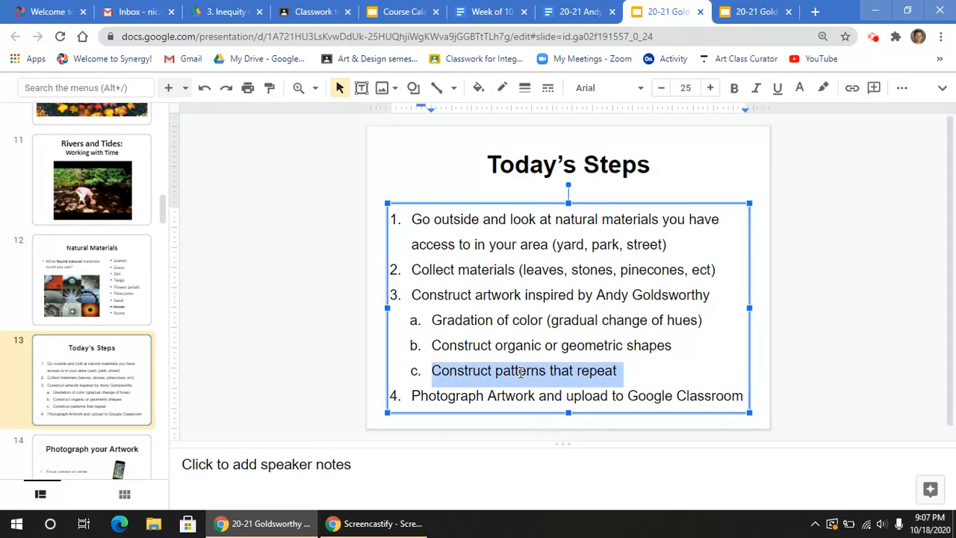
left_click(91, 181)
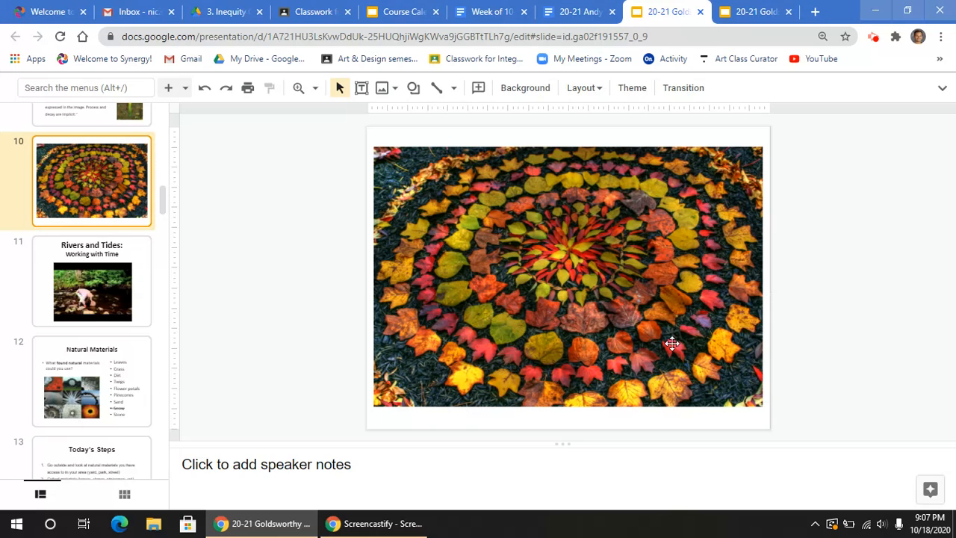
mouse_move(485, 269)
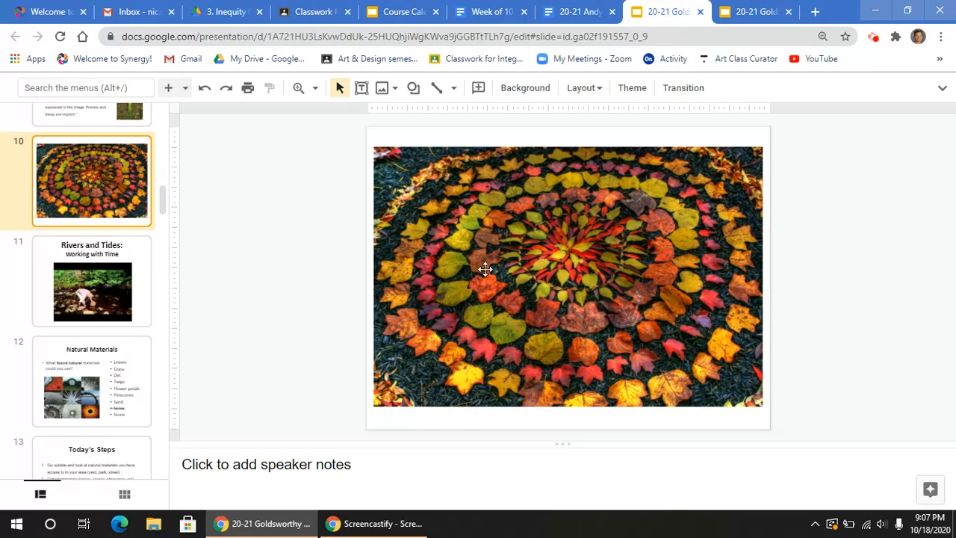
mouse_move(94, 203)
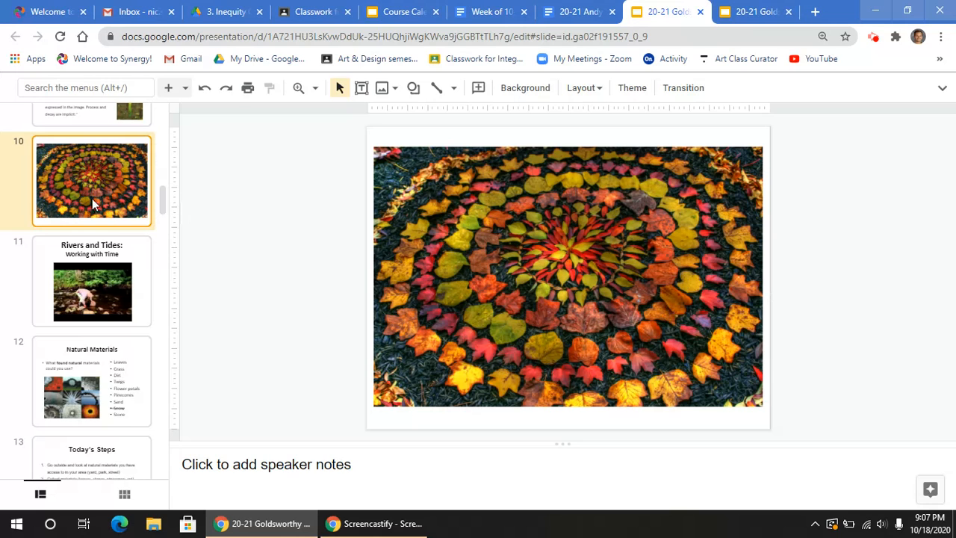
scroll("down", 3)
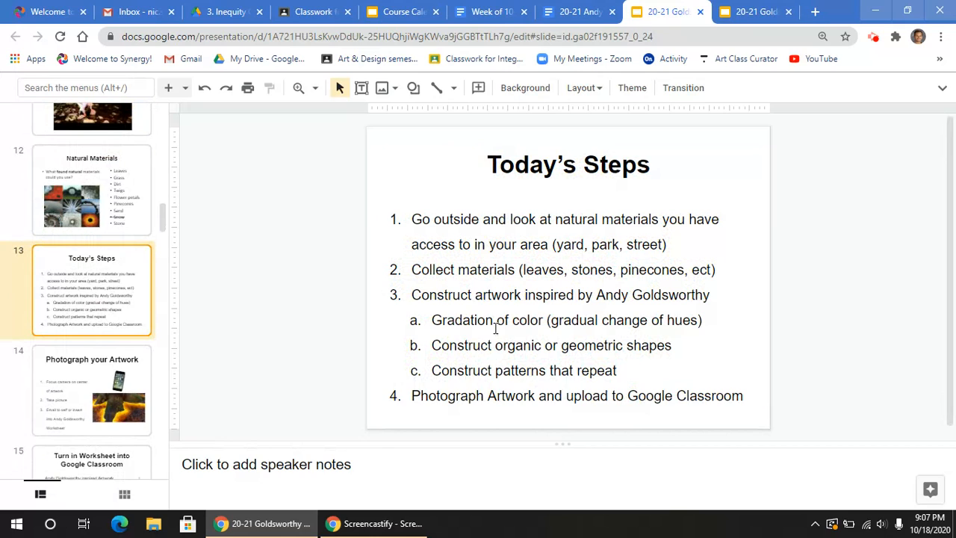
mouse_move(484, 396)
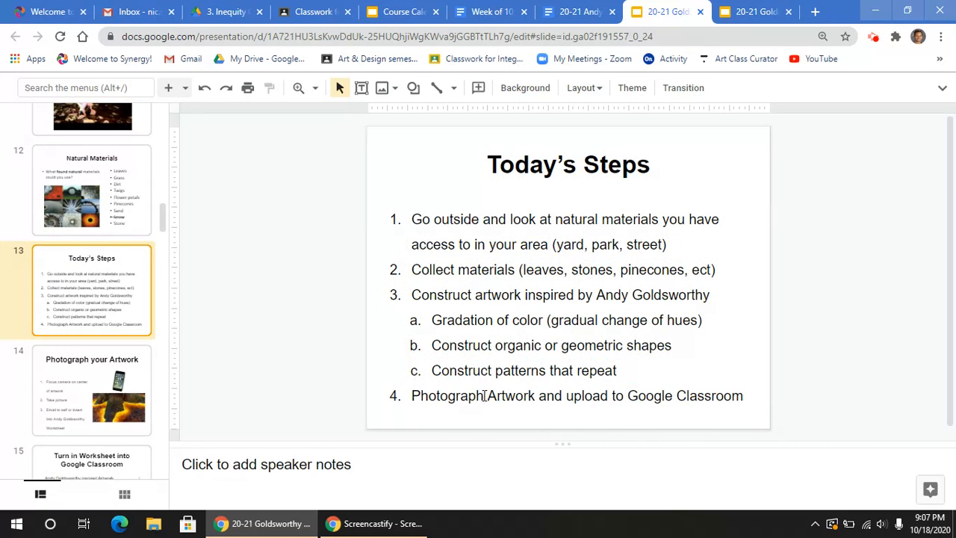
triple_click(575, 395)
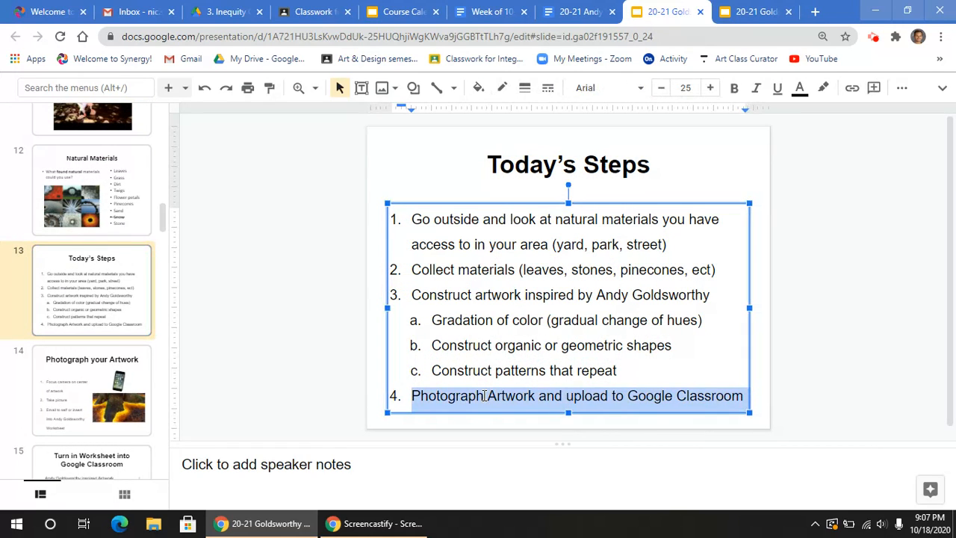
left_click(579, 11)
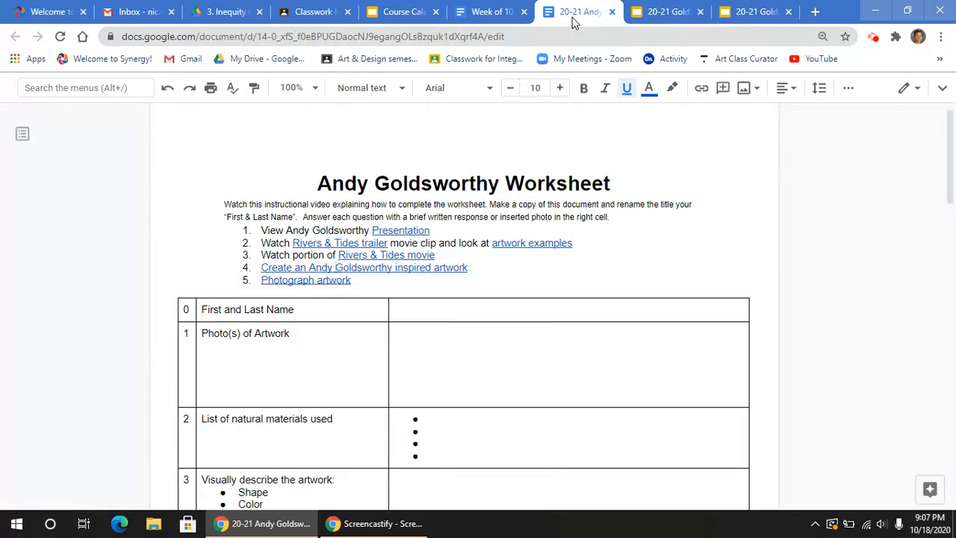
mouse_move(306, 279)
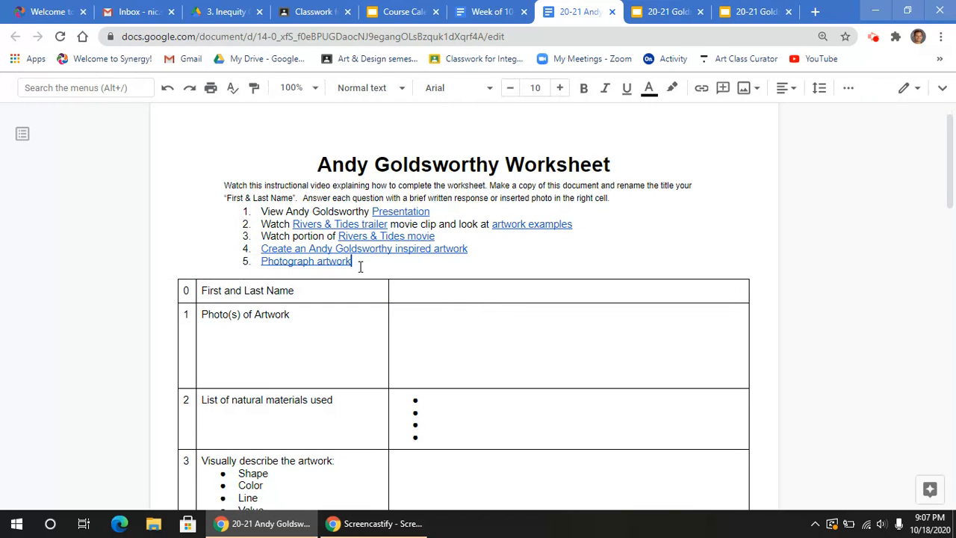
Highlight and clear the five-step list, then select the Photo(s) of Artwork answer cell
left_click_drag(261, 212, 351, 261)
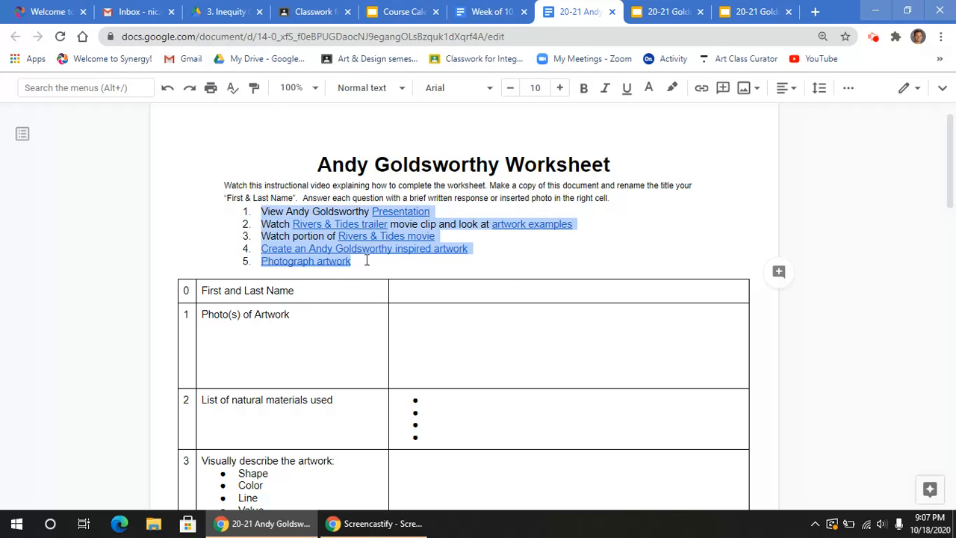
left_click(409, 290)
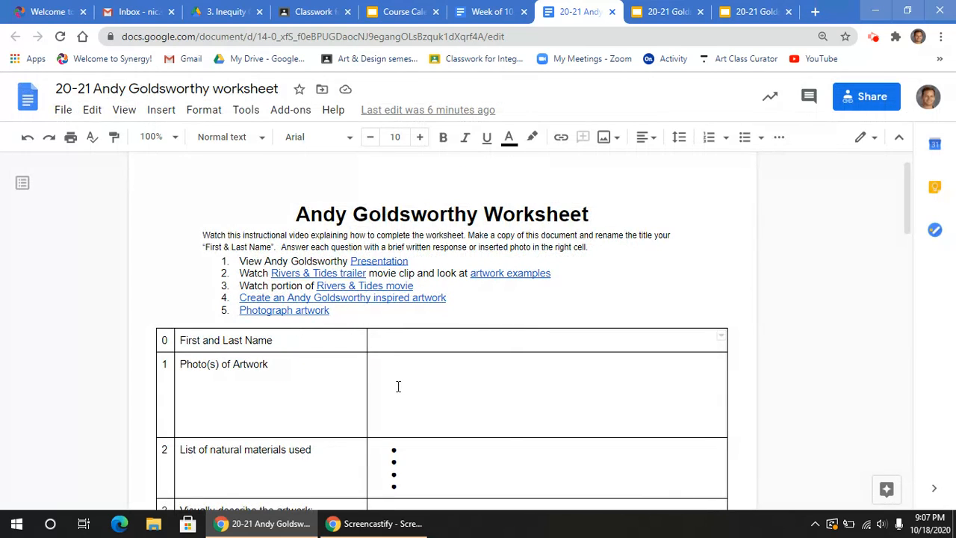
scroll("down", 3)
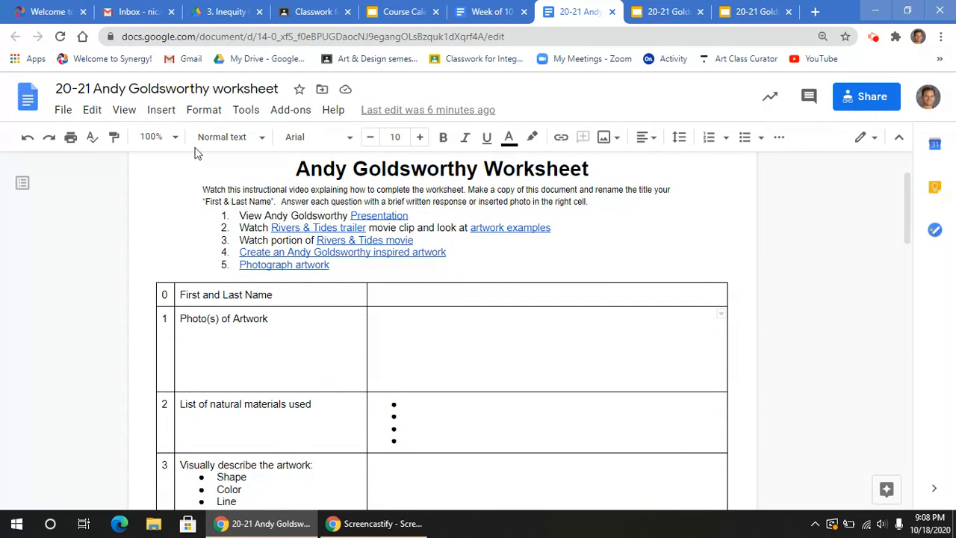
left_click(160, 110)
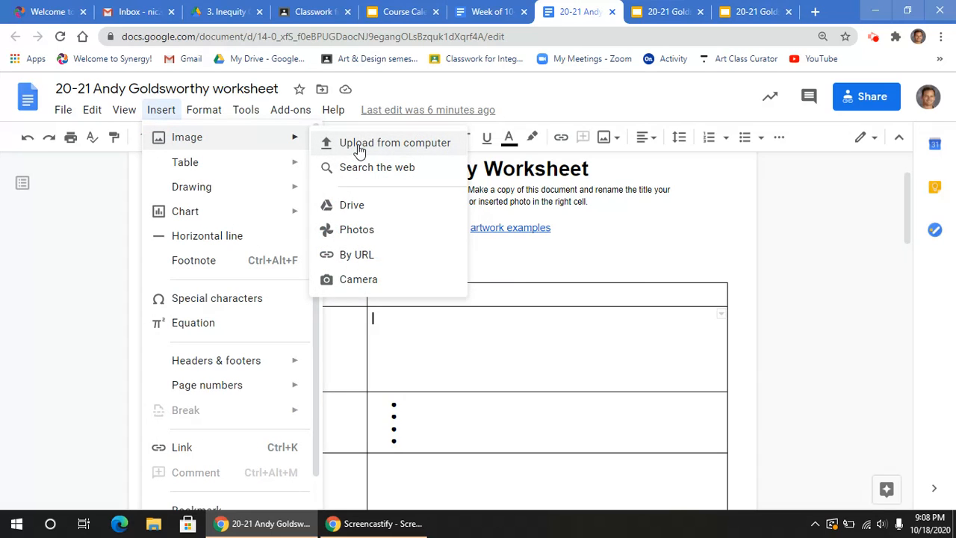
mouse_move(352, 205)
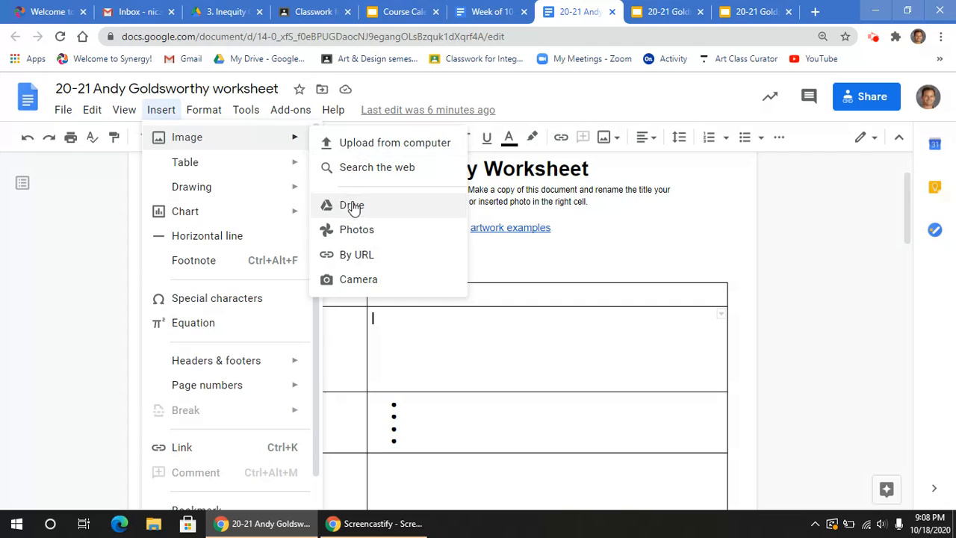
mouse_move(355, 143)
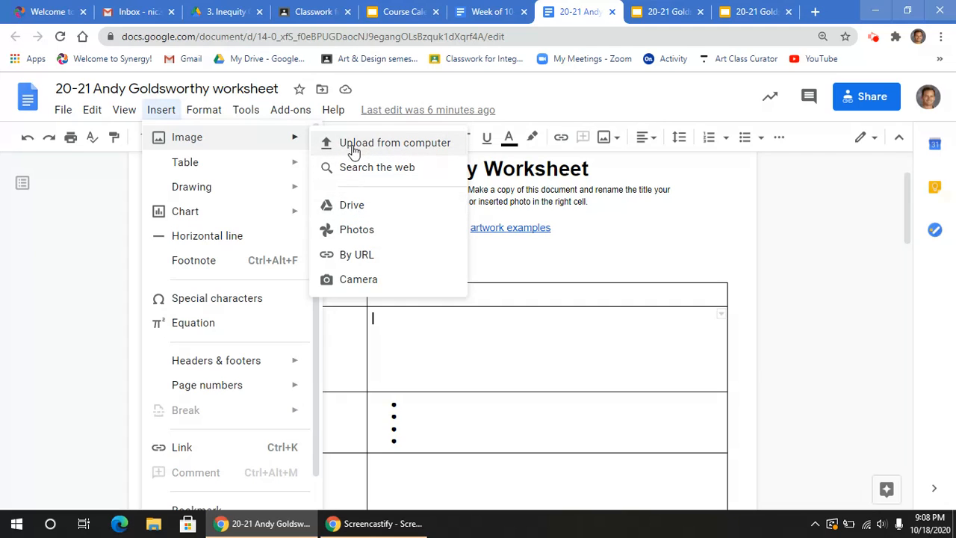
mouse_move(352, 155)
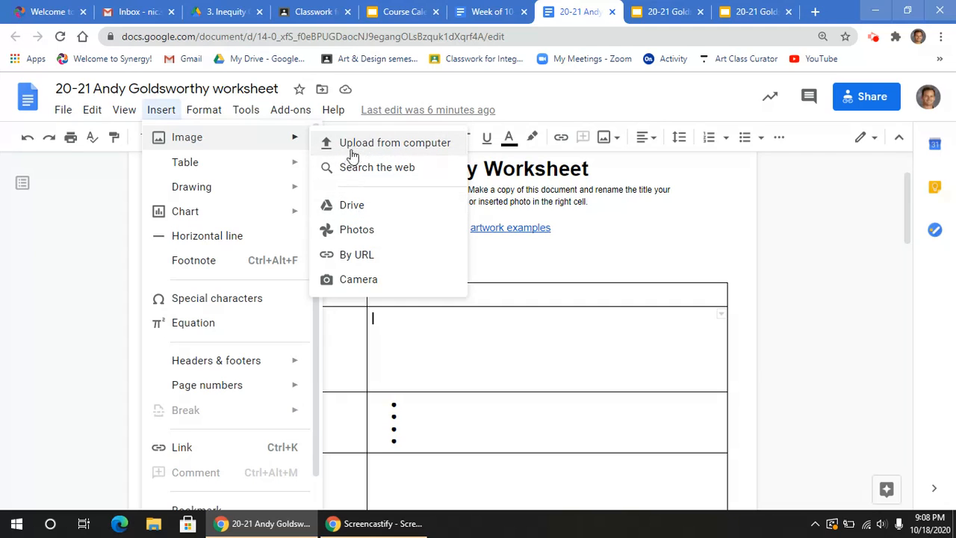
mouse_move(362, 156)
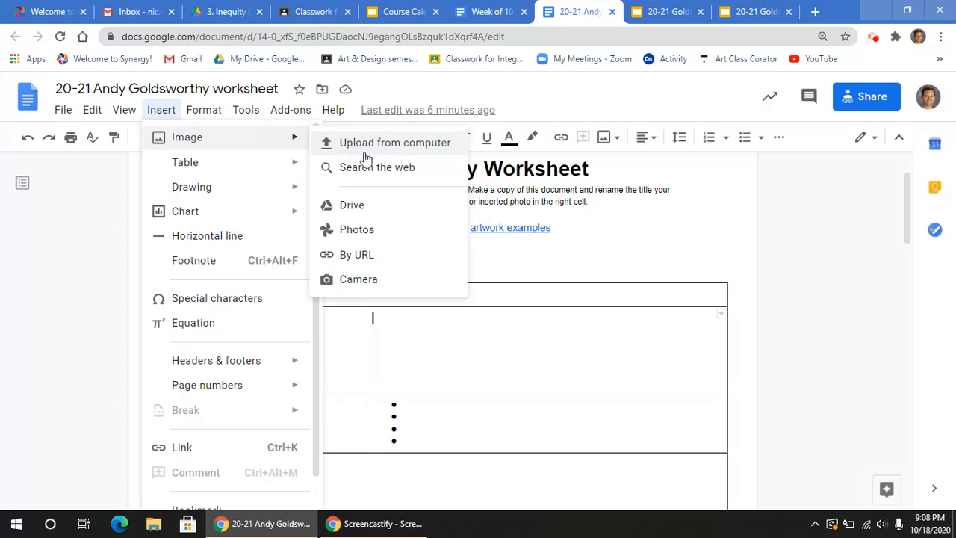
mouse_move(351, 205)
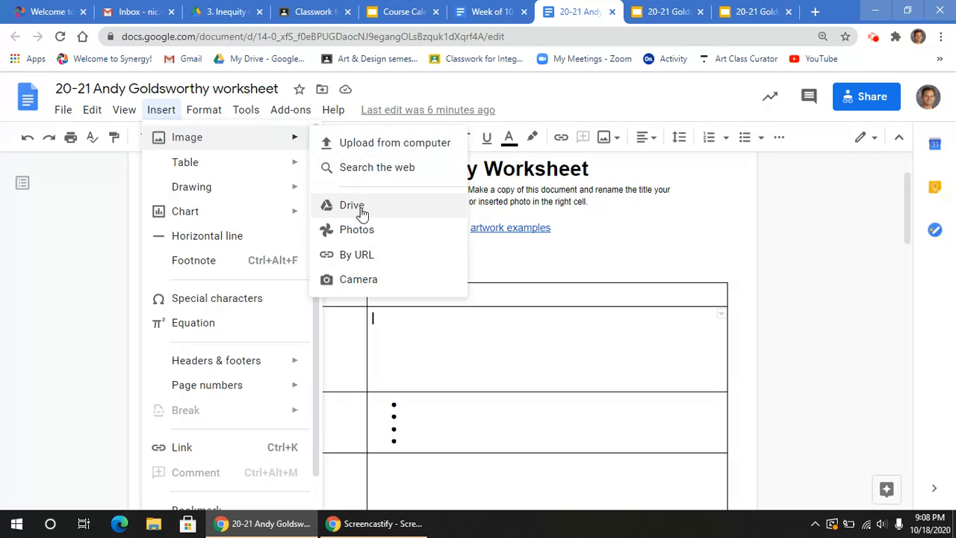
mouse_move(351, 213)
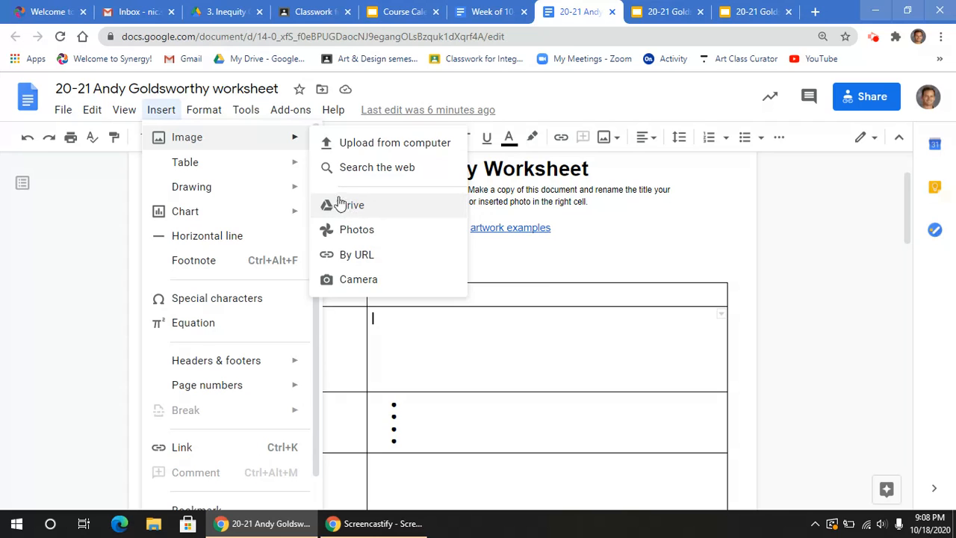
mouse_move(361, 209)
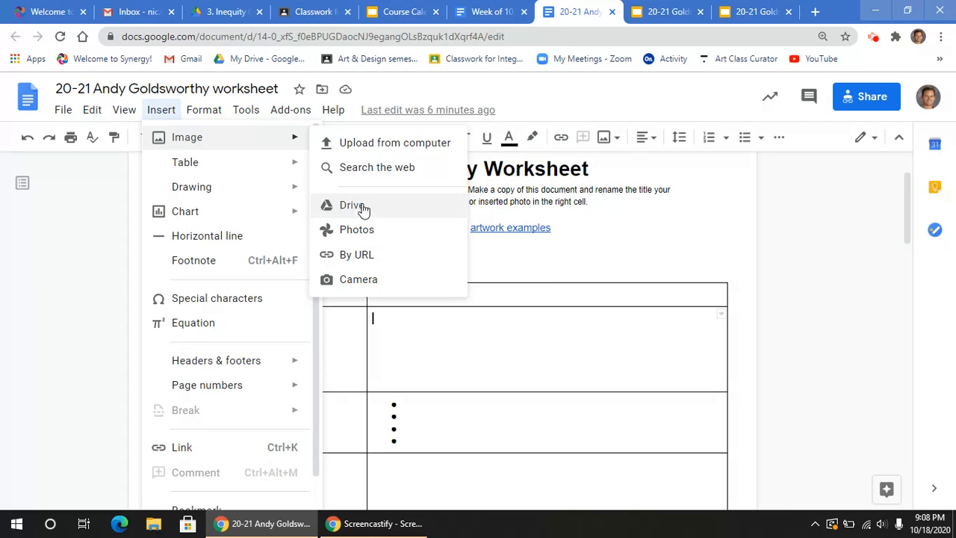
left_click(420, 331)
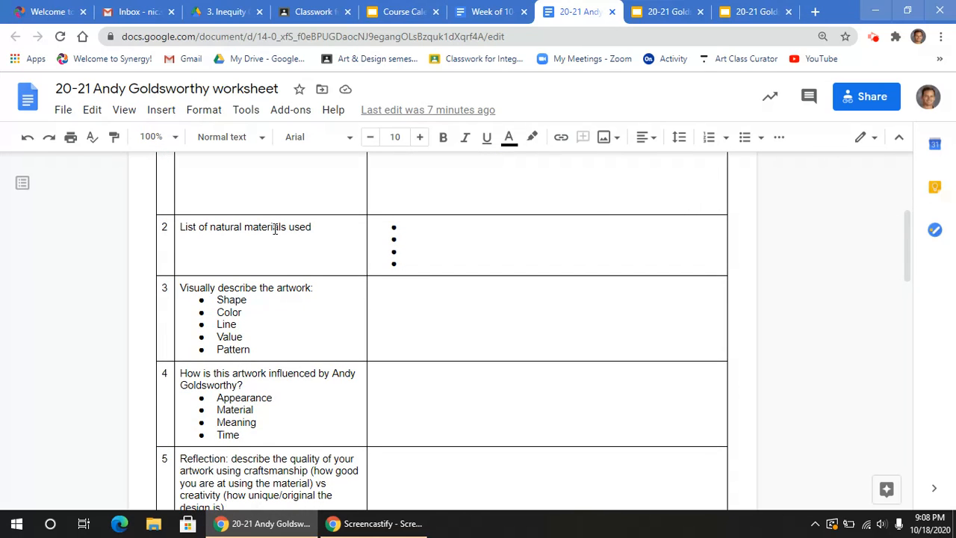
Highlight the words 'materials' and 'Pattern' in worksheet rows 2 and 3
double_click(245, 226)
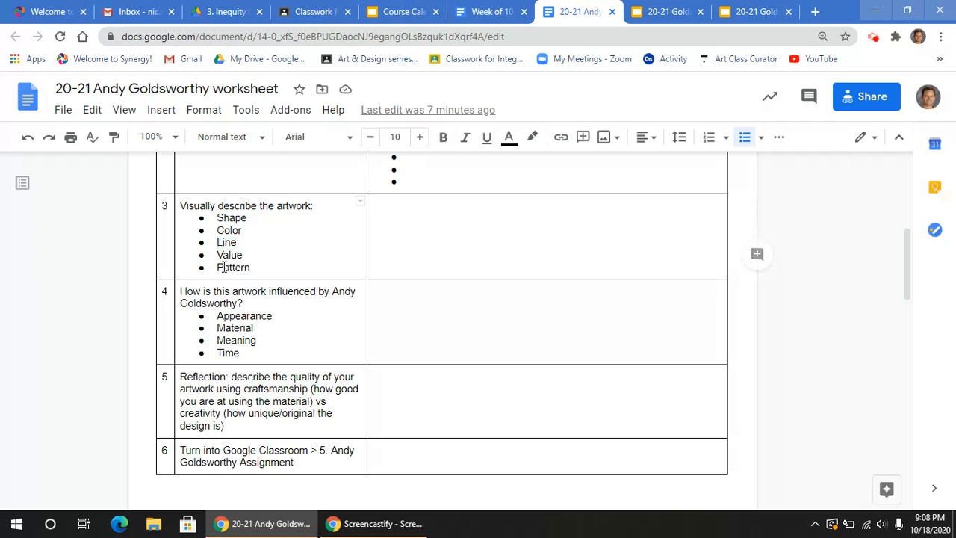
double_click(228, 254)
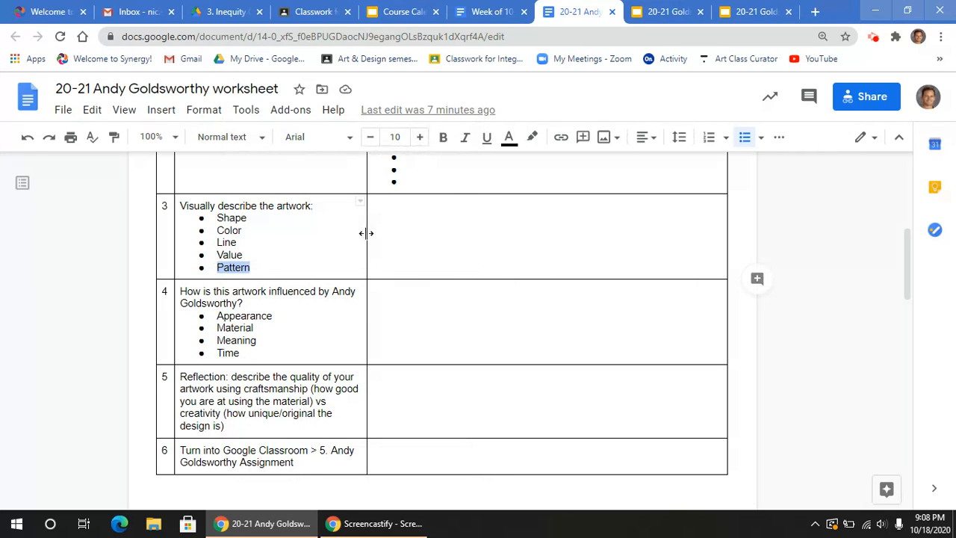
scroll("down", 3)
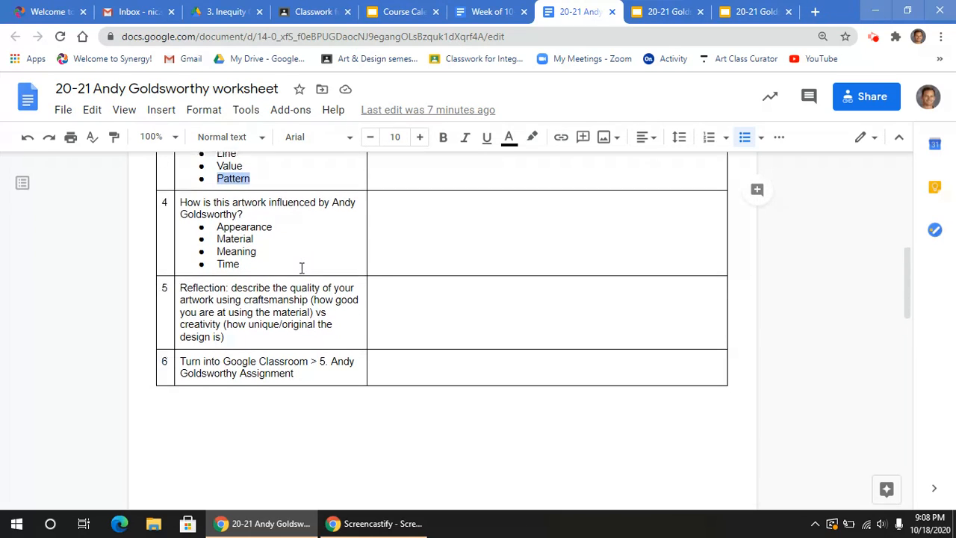
scroll("down", 3)
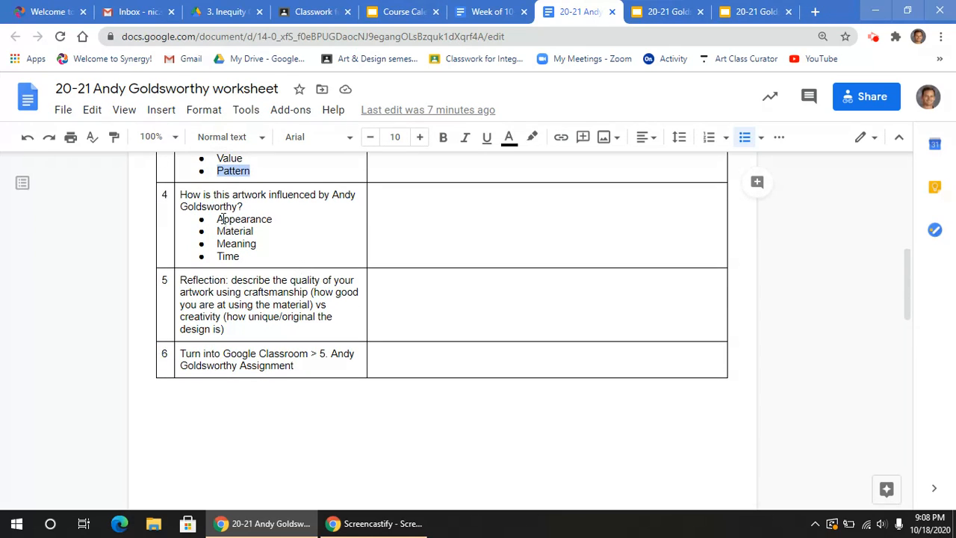
Highlight Appearance, Material and Time in row 4, then switch to the presentation
double_click(245, 219)
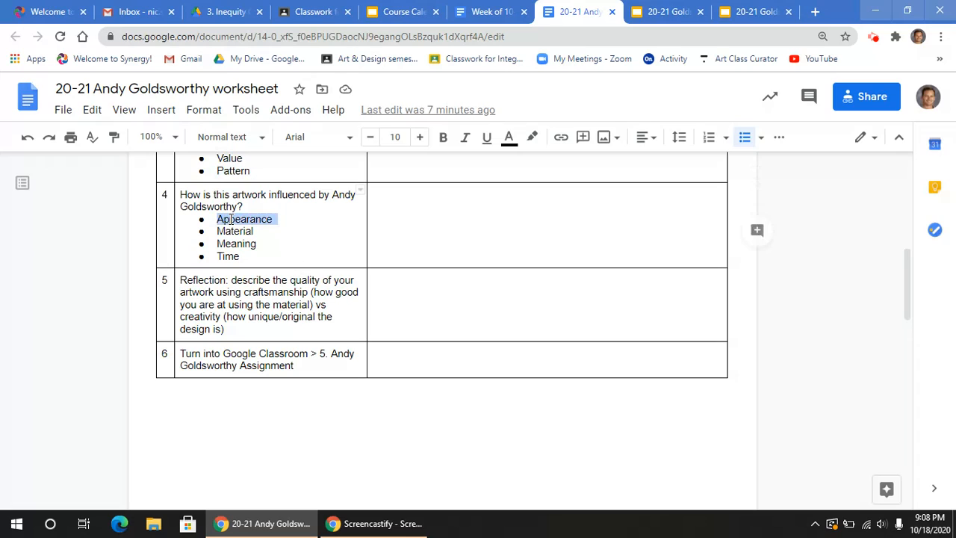
double_click(235, 231)
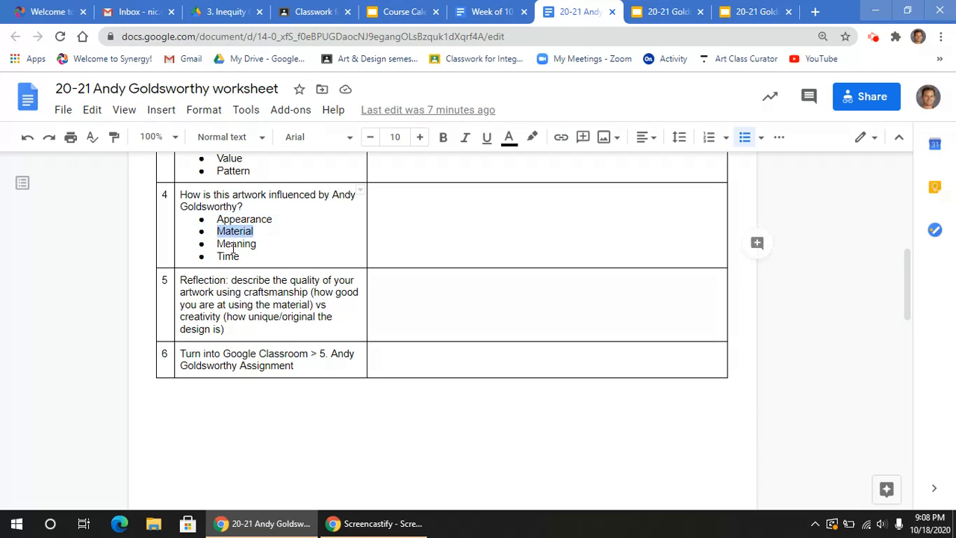
double_click(228, 256)
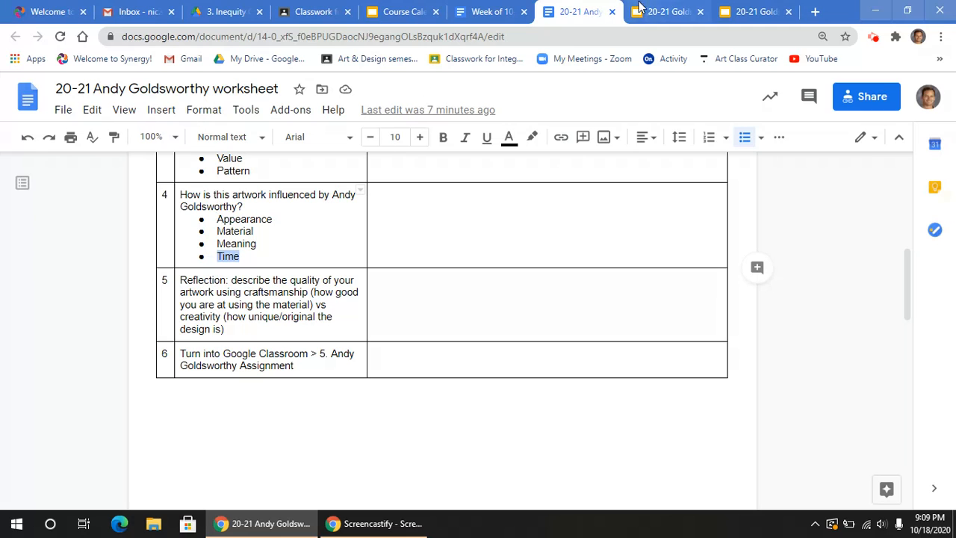
left_click(665, 11)
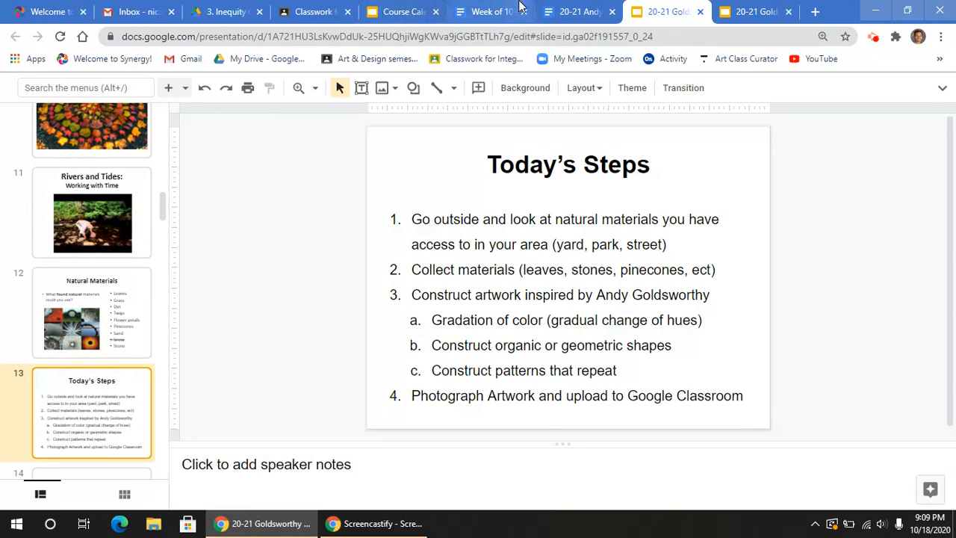
Highlight 'Reflection' in row 5 and point out the row 6 turn-in instruction
left_click(575, 11)
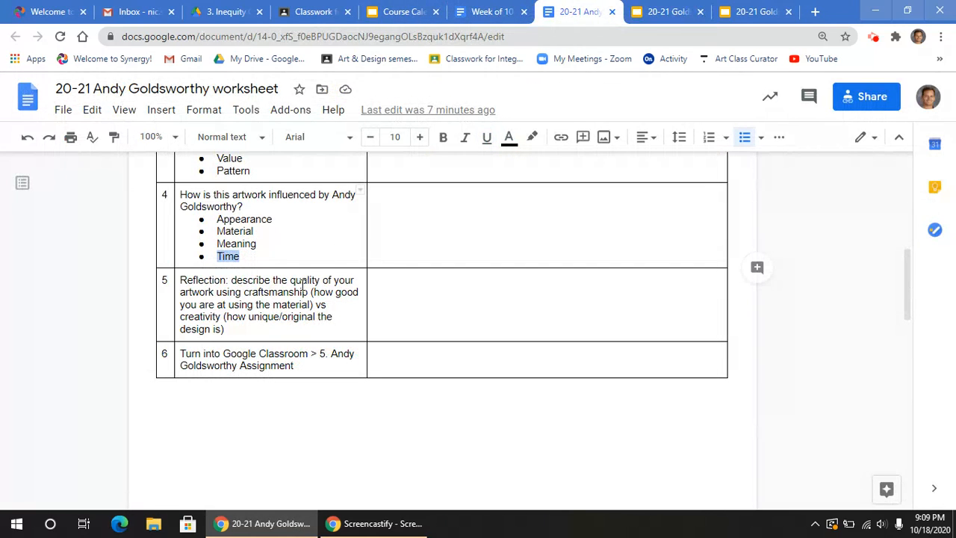
scroll("down", 3)
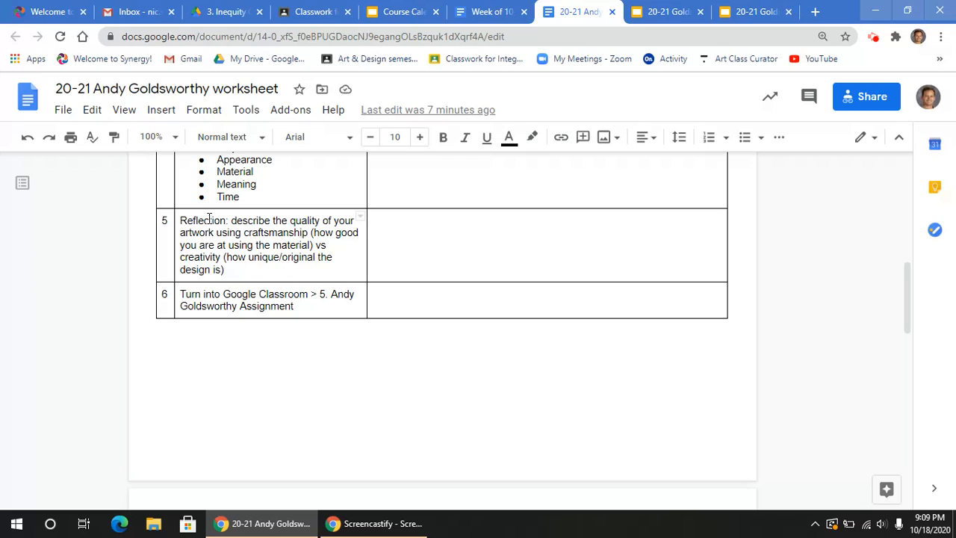
double_click(202, 221)
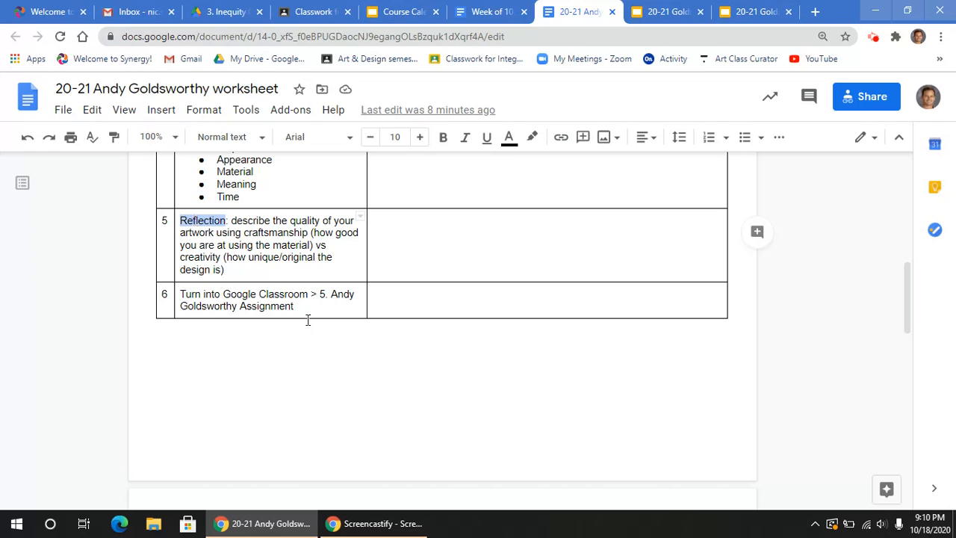
scroll("down", 3)
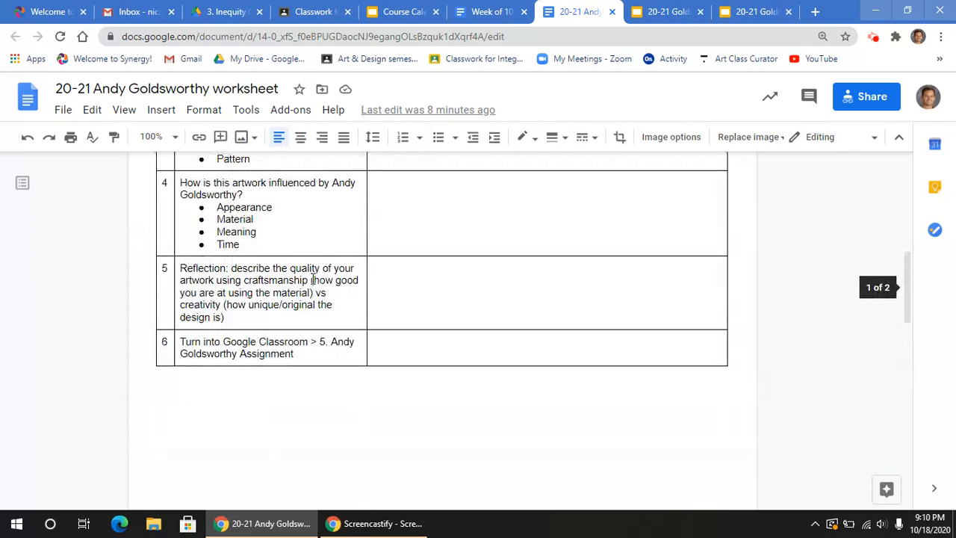
left_click(283, 357)
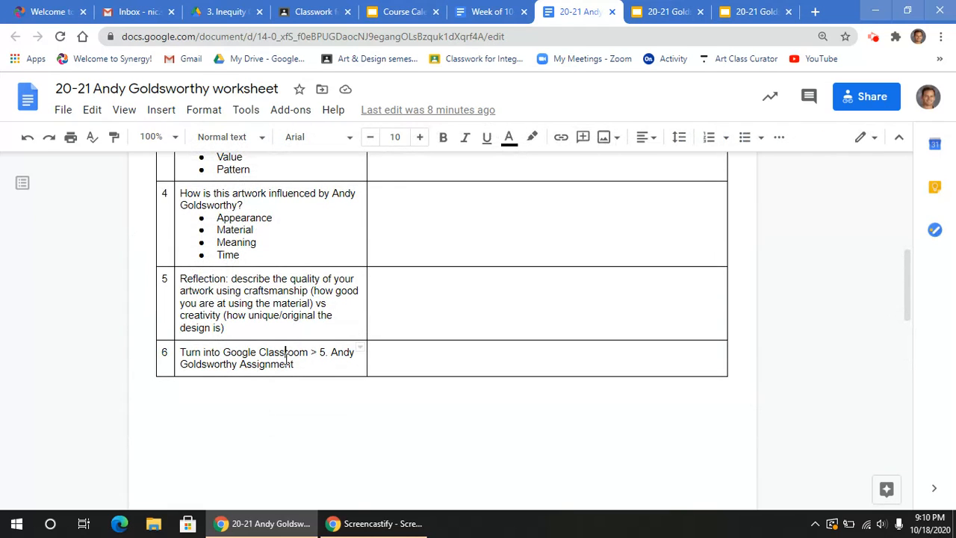
Expand '5. Andy Goldsworthy Inspired Artwork' on the Classroom classwork page
left_click(312, 11)
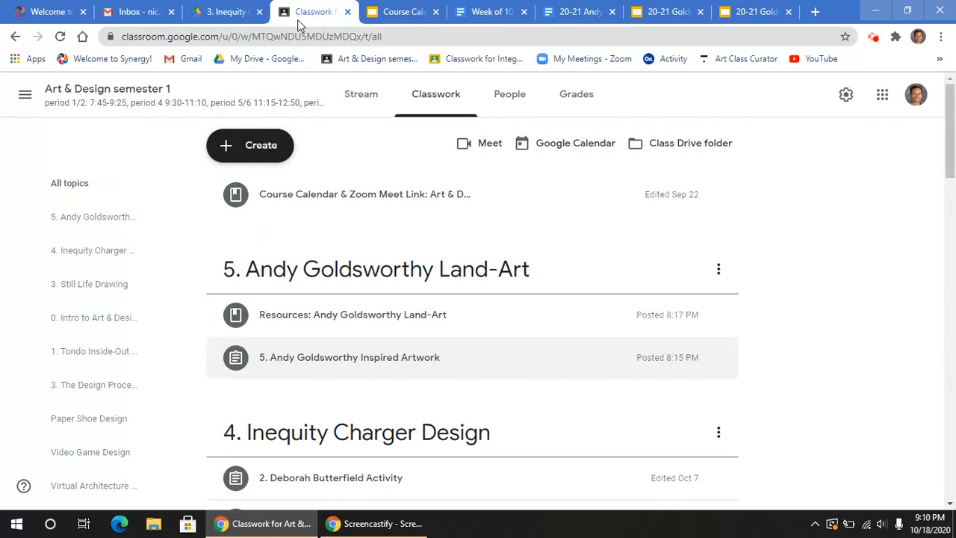
mouse_move(386, 154)
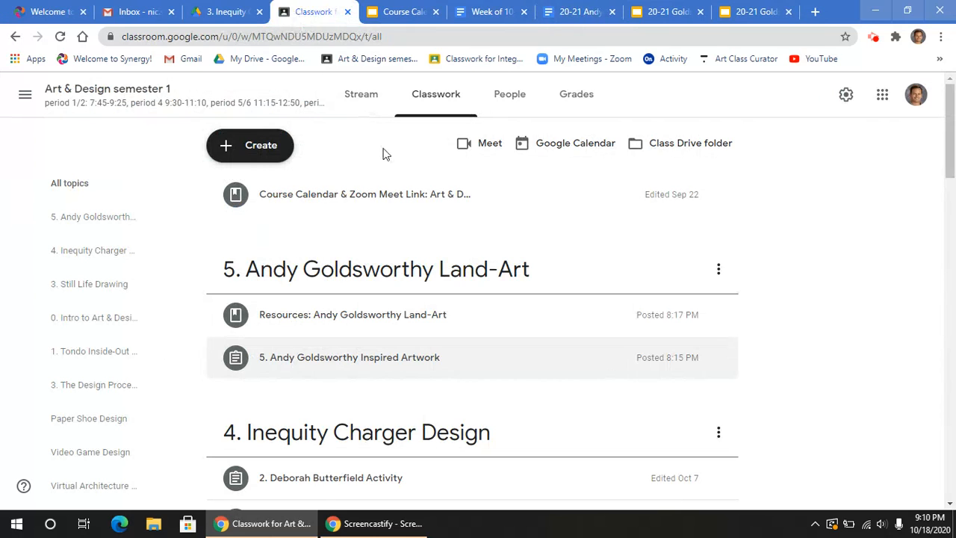
mouse_move(309, 283)
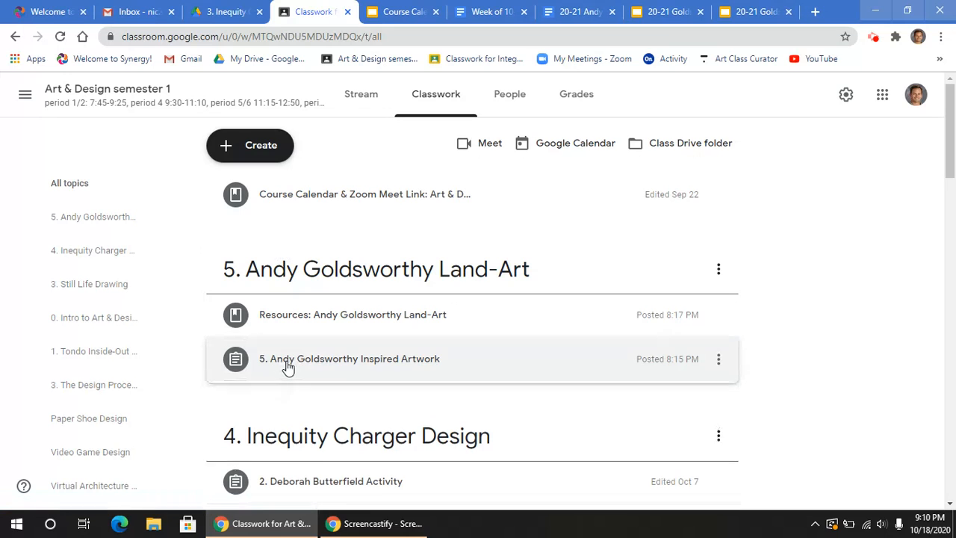
left_click(349, 359)
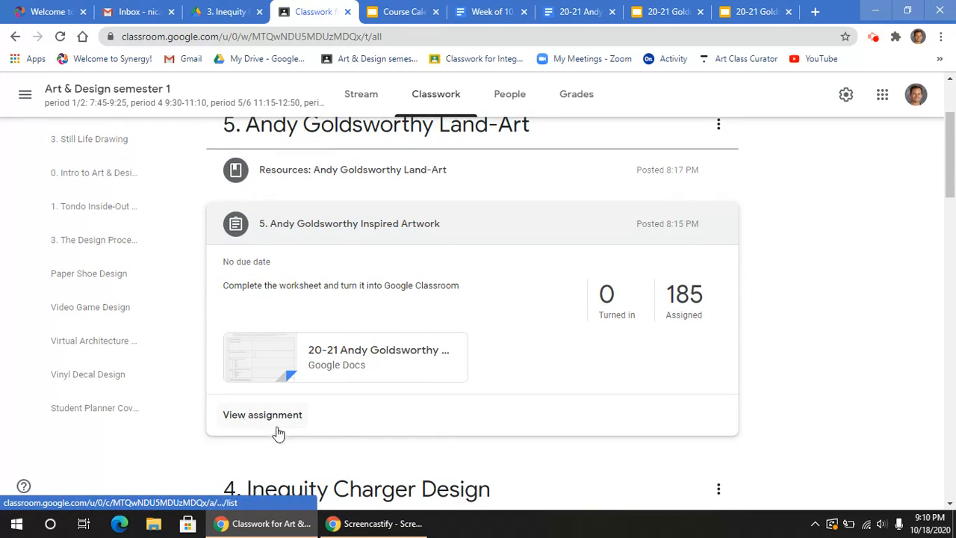
mouse_move(283, 340)
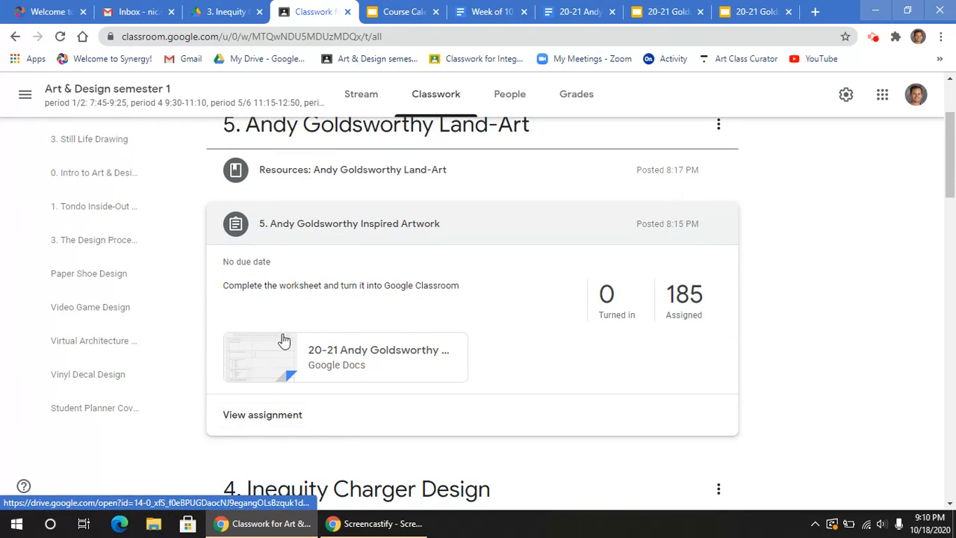
mouse_move(491, 11)
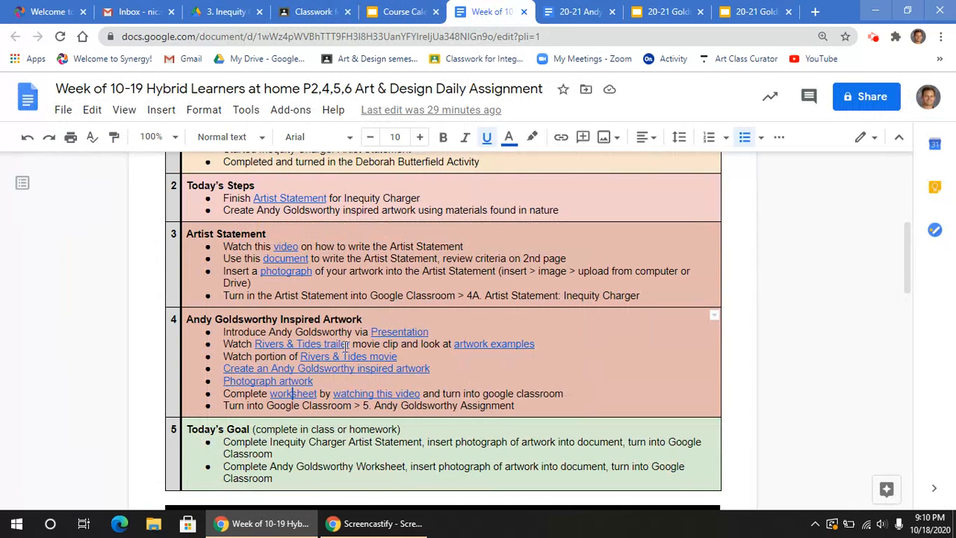
left_click(313, 11)
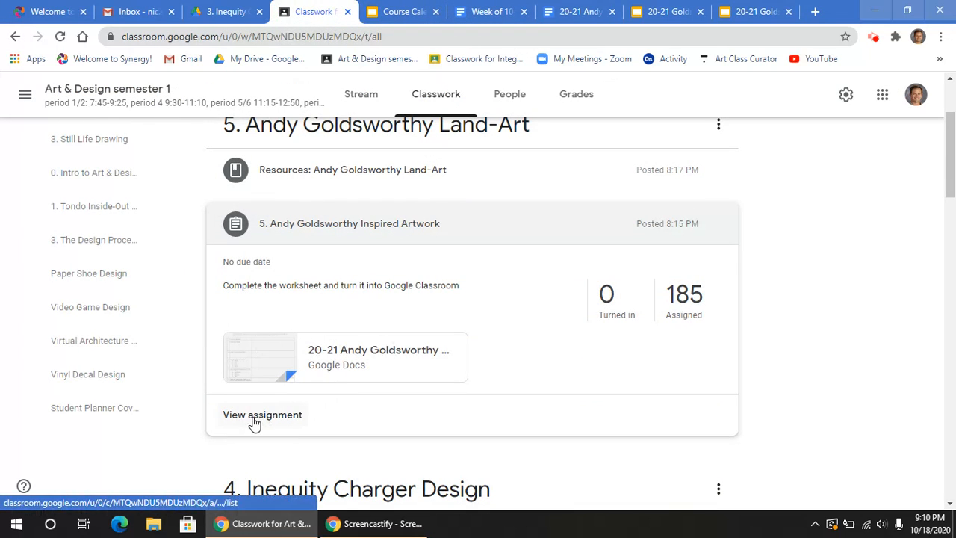
mouse_move(898, 175)
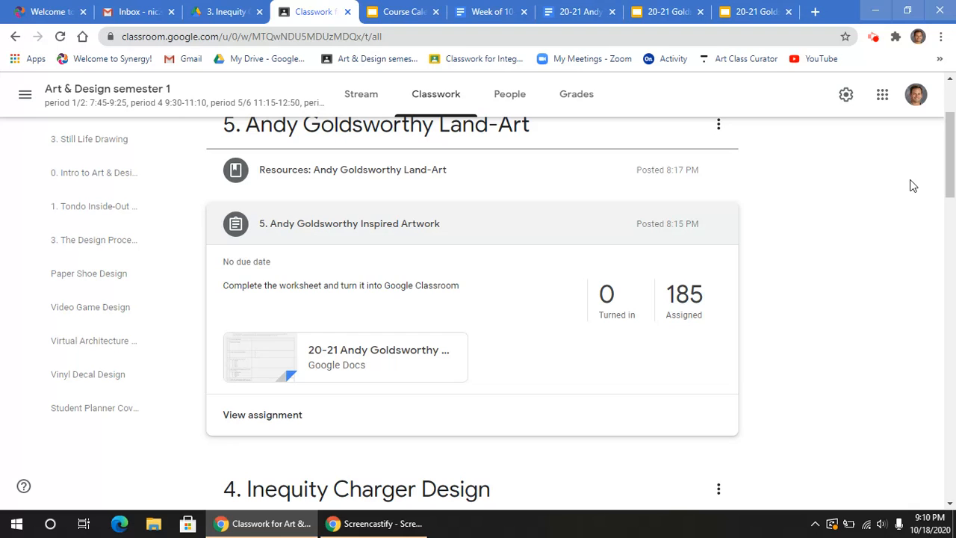
mouse_move(822, 192)
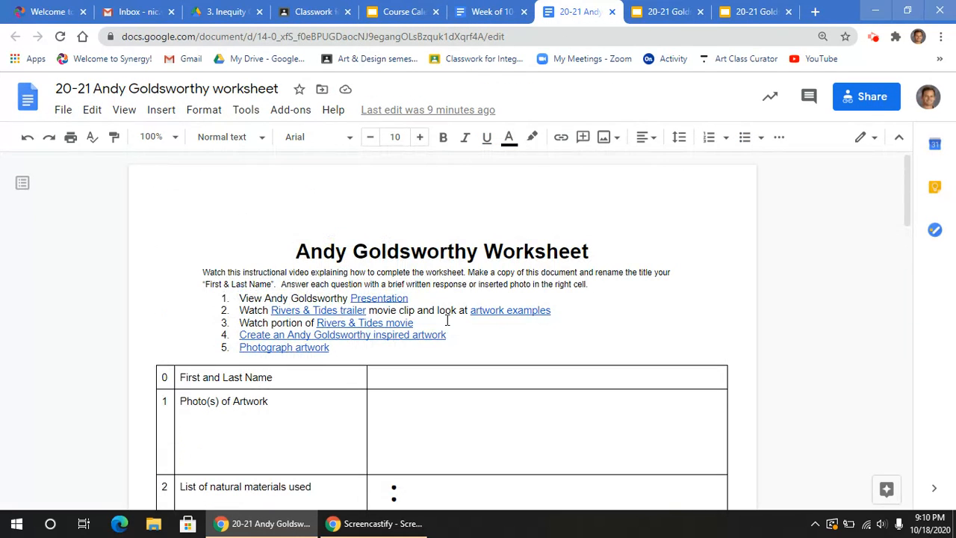
mouse_move(332, 312)
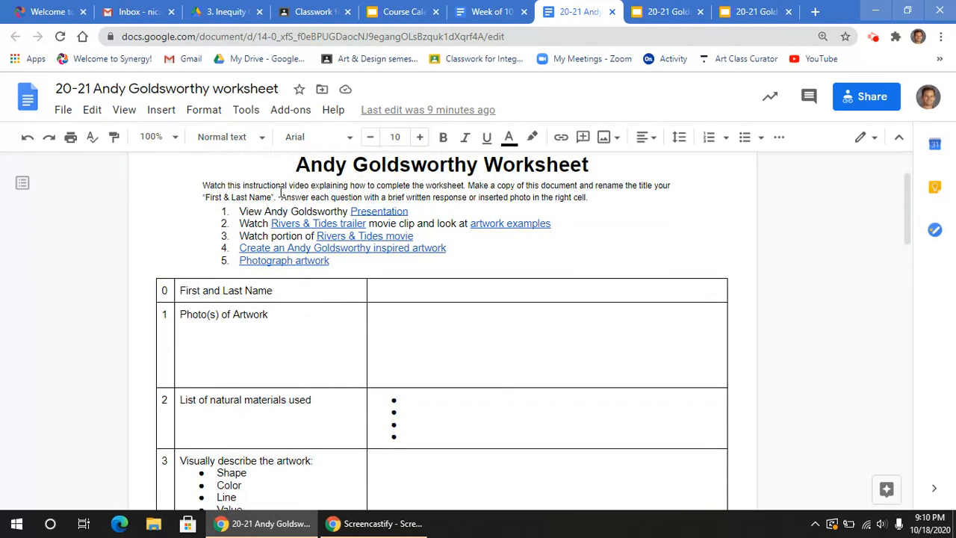
Scroll down the Andy Goldsworthy Worksheet's question table to page 2, then back to the top
scroll("down", 3)
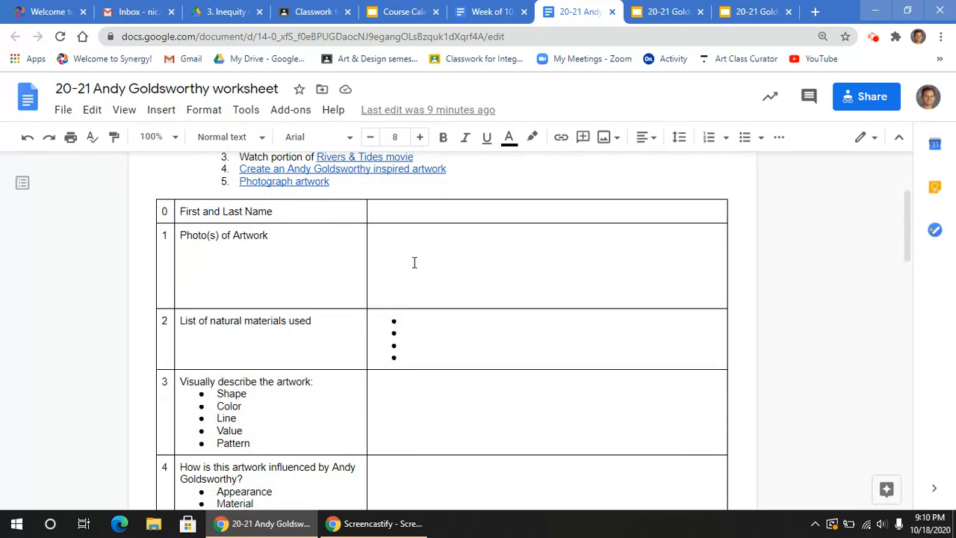
scroll("down", 3)
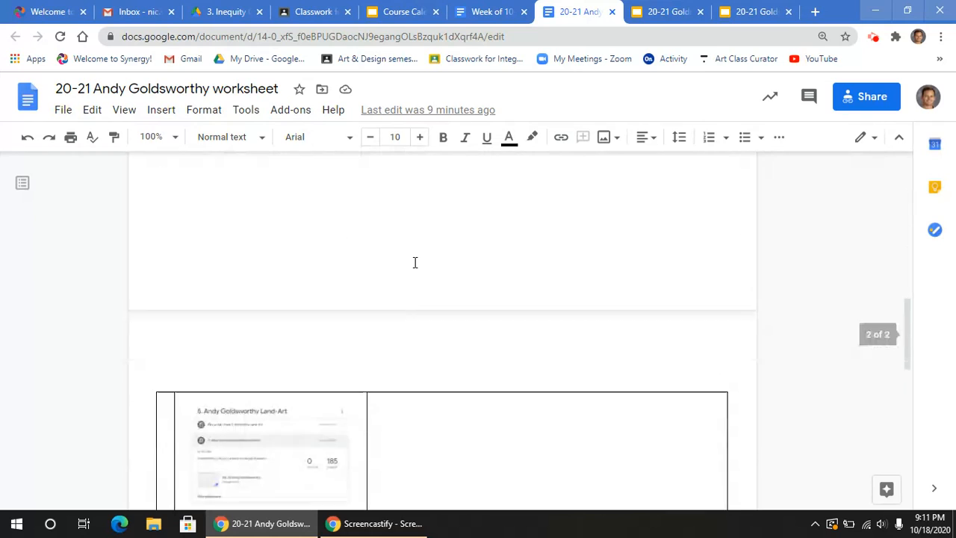
scroll("up", 3)
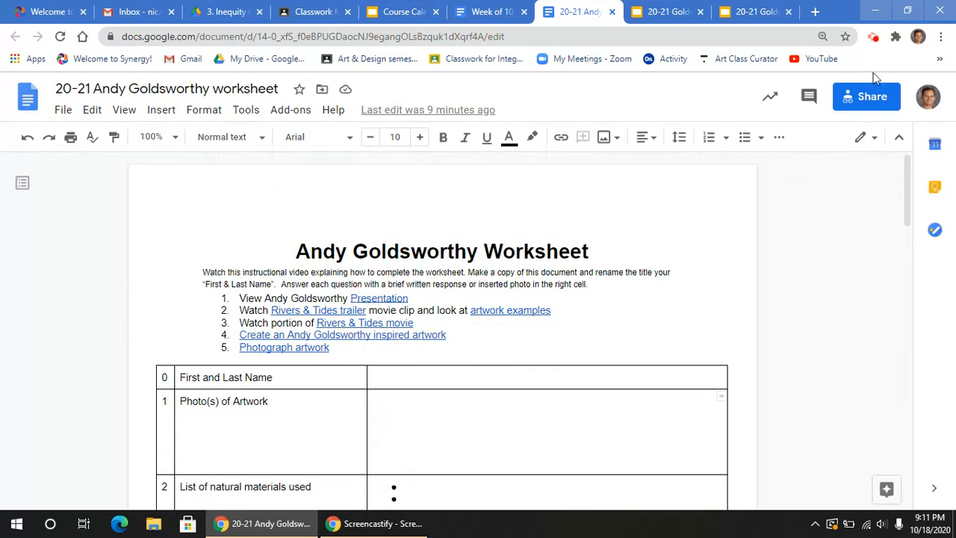